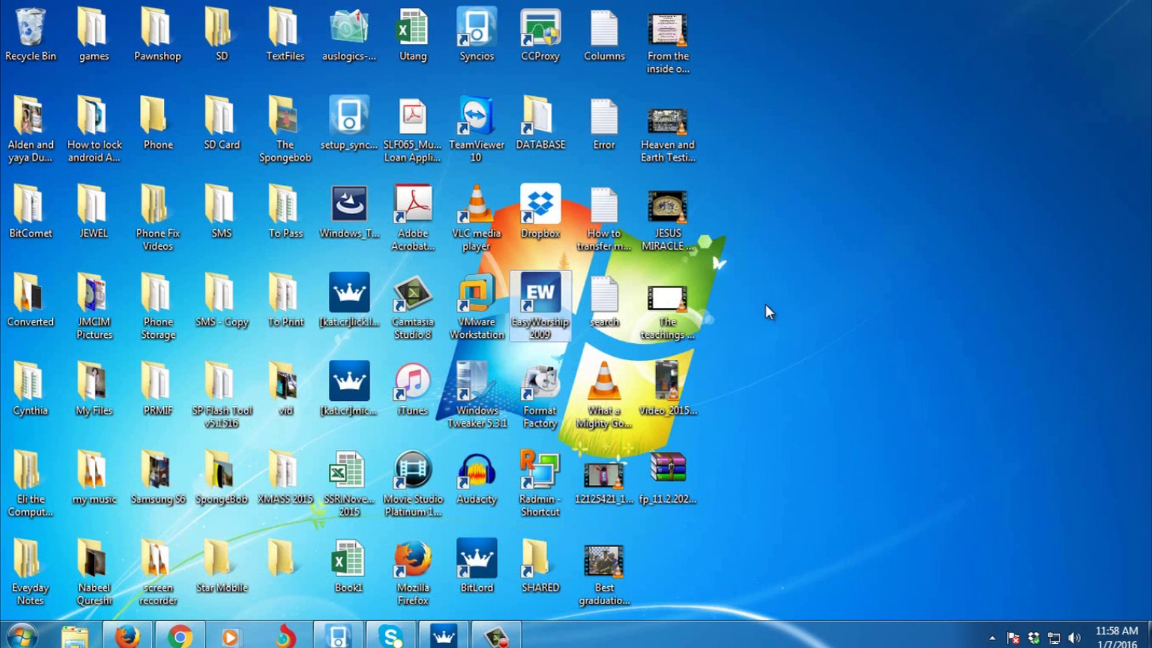
mouse_move(132, 634)
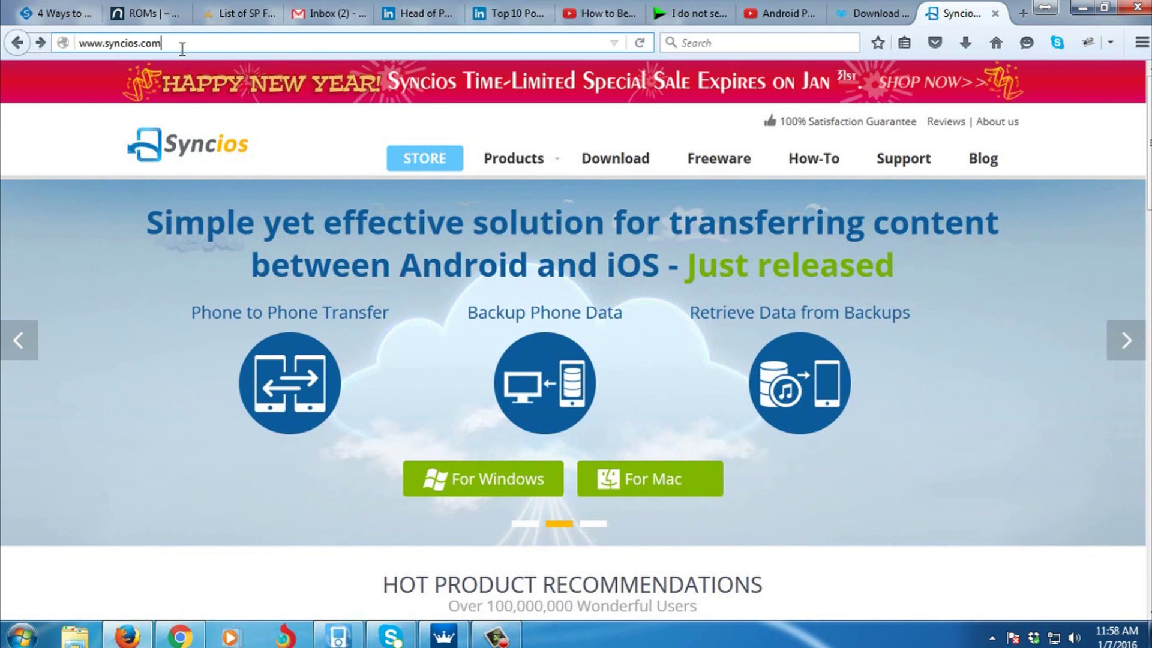
mouse_move(188, 60)
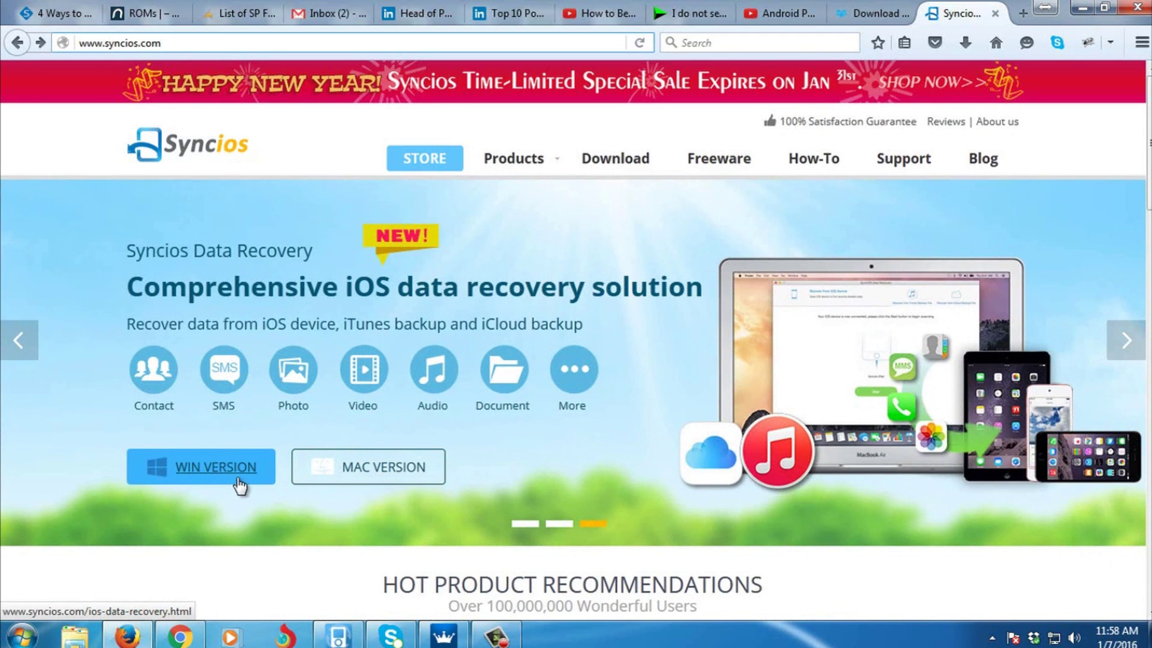
mouse_move(368, 467)
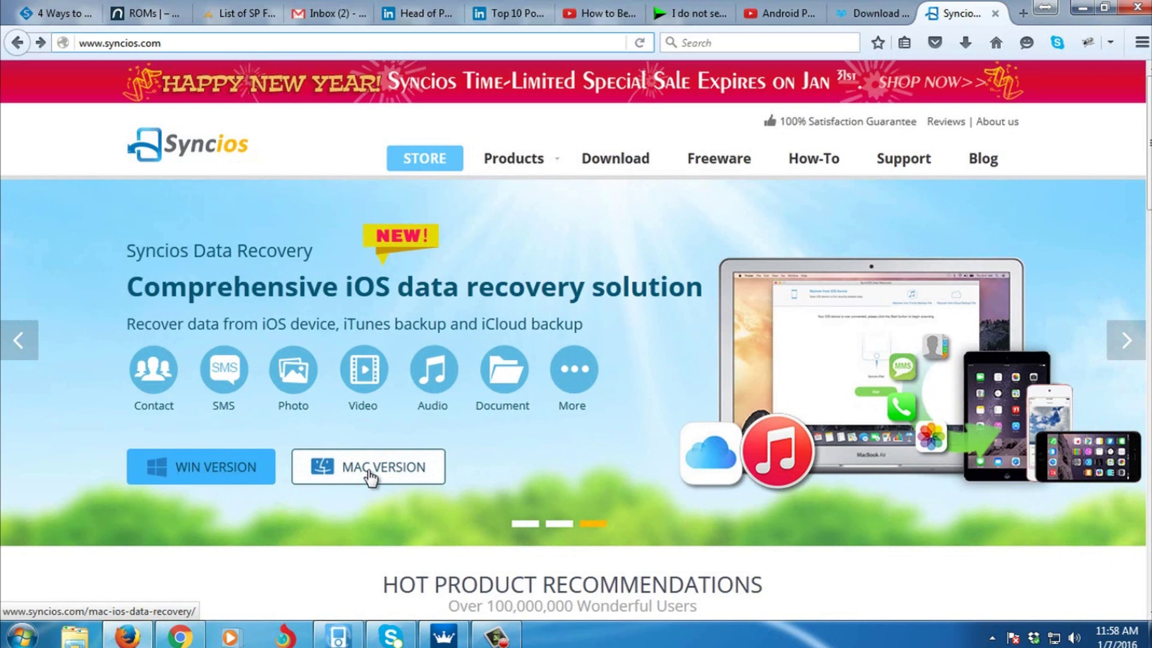
mouse_move(250, 484)
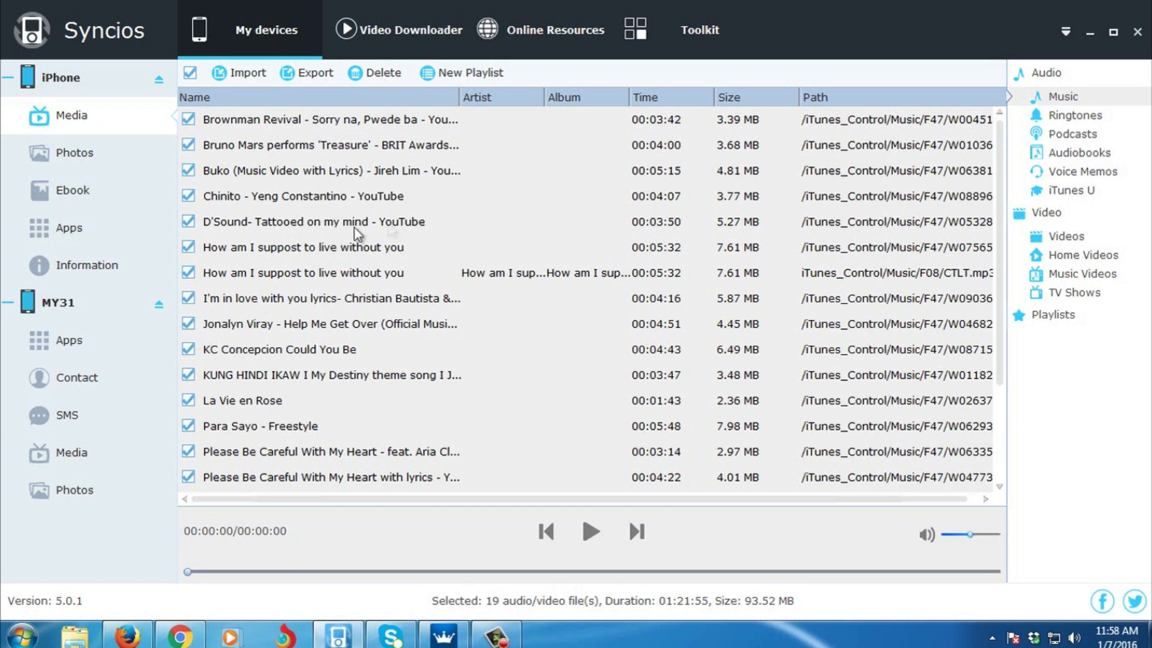
mouse_move(412, 232)
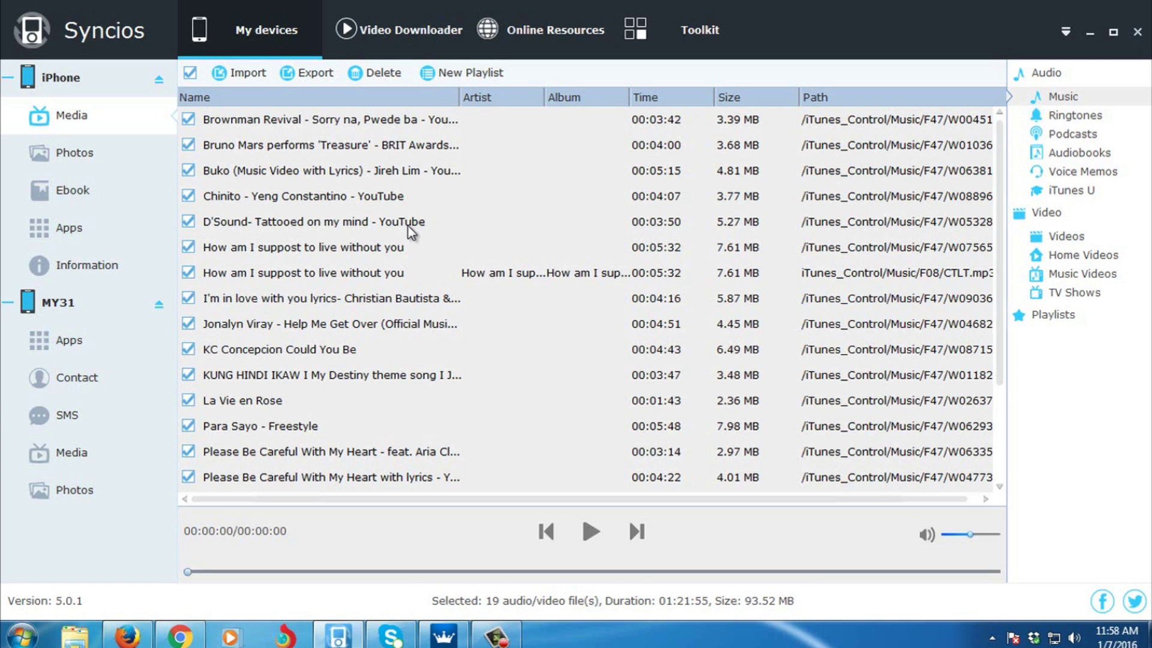
mouse_move(131, 117)
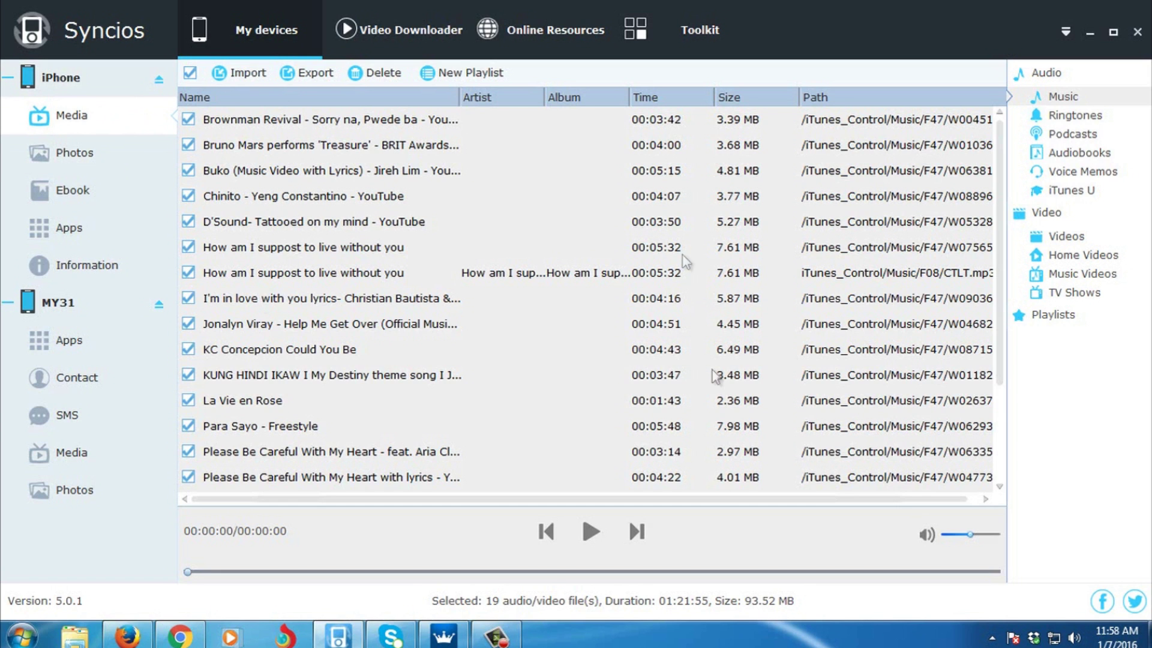
mouse_move(667, 634)
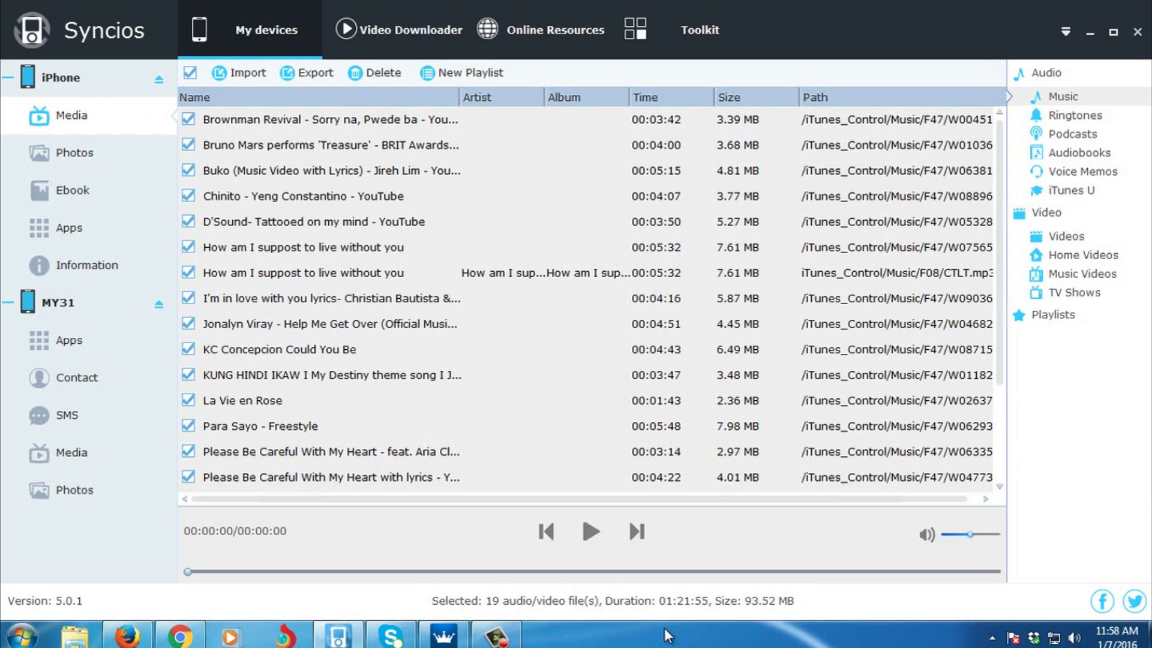
mouse_move(109, 52)
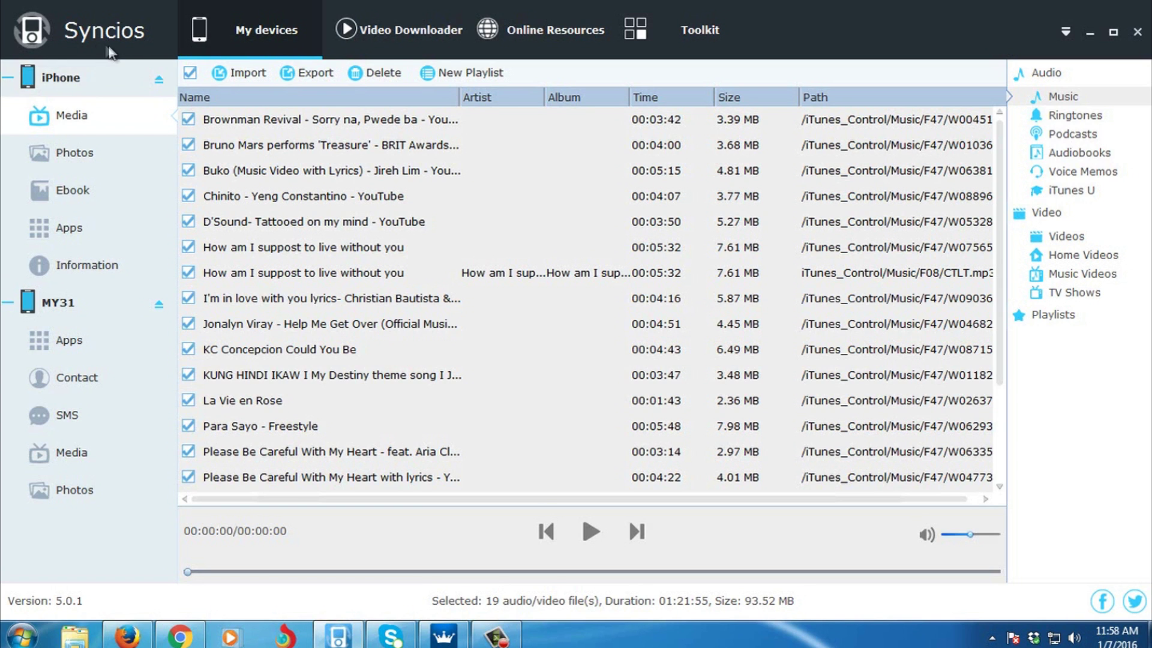
mouse_move(356, 307)
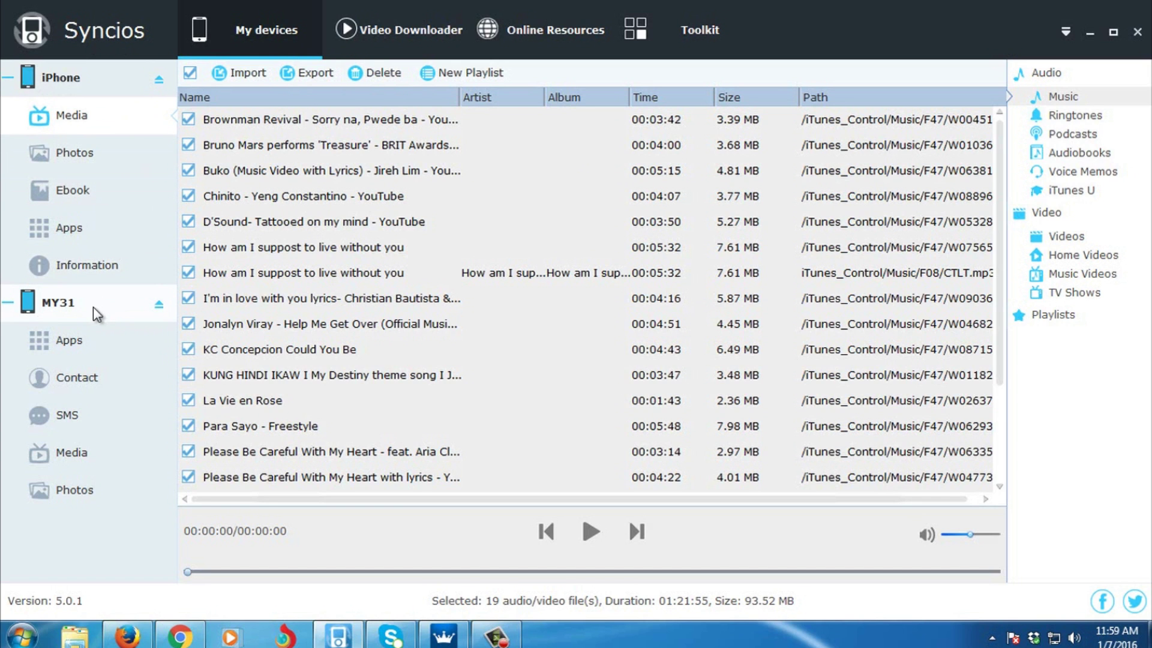
mouse_move(100, 313)
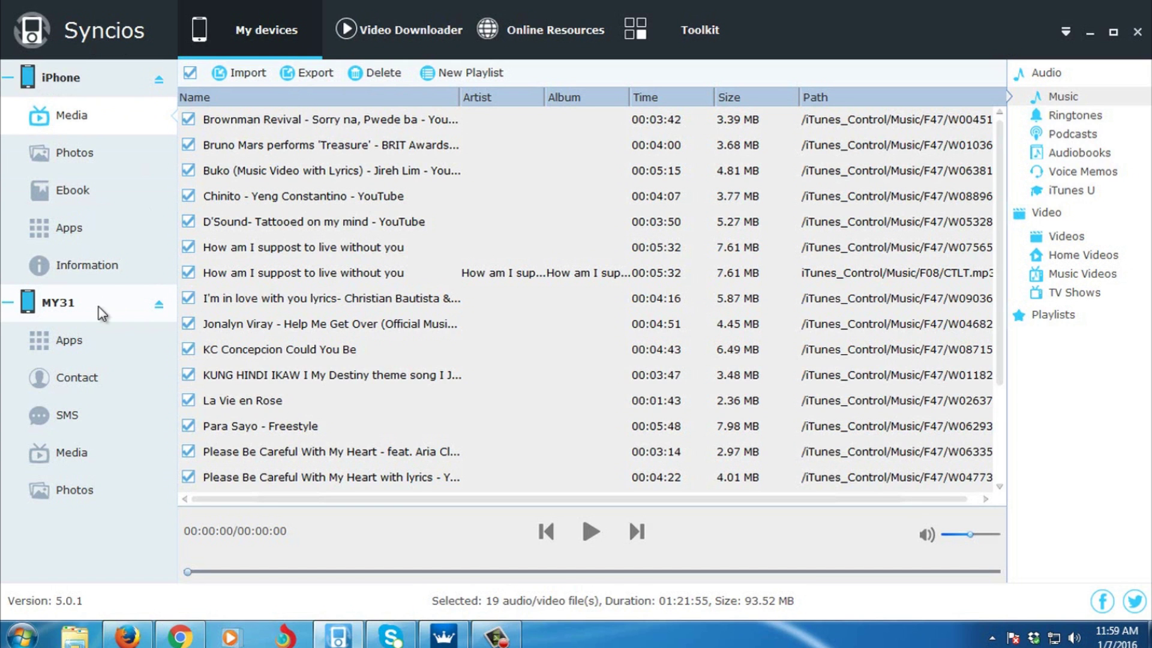
mouse_move(75, 314)
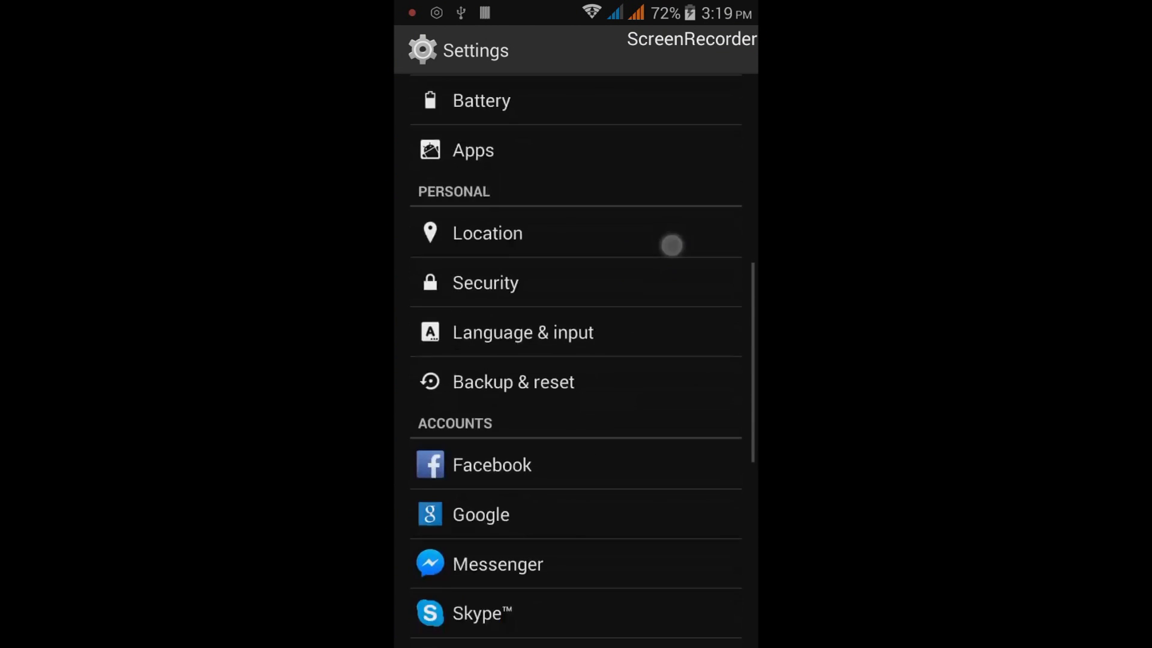
- Show the About phone page with model MY31 and Android 4.4.2
scroll(down, 3)
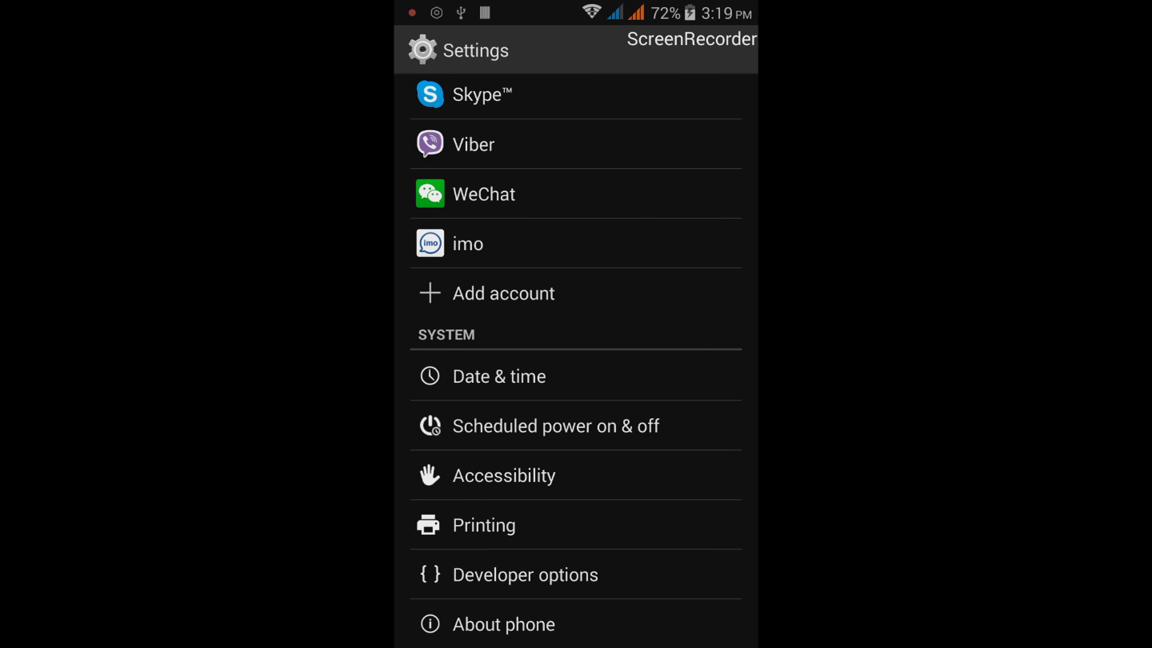
click(503, 624)
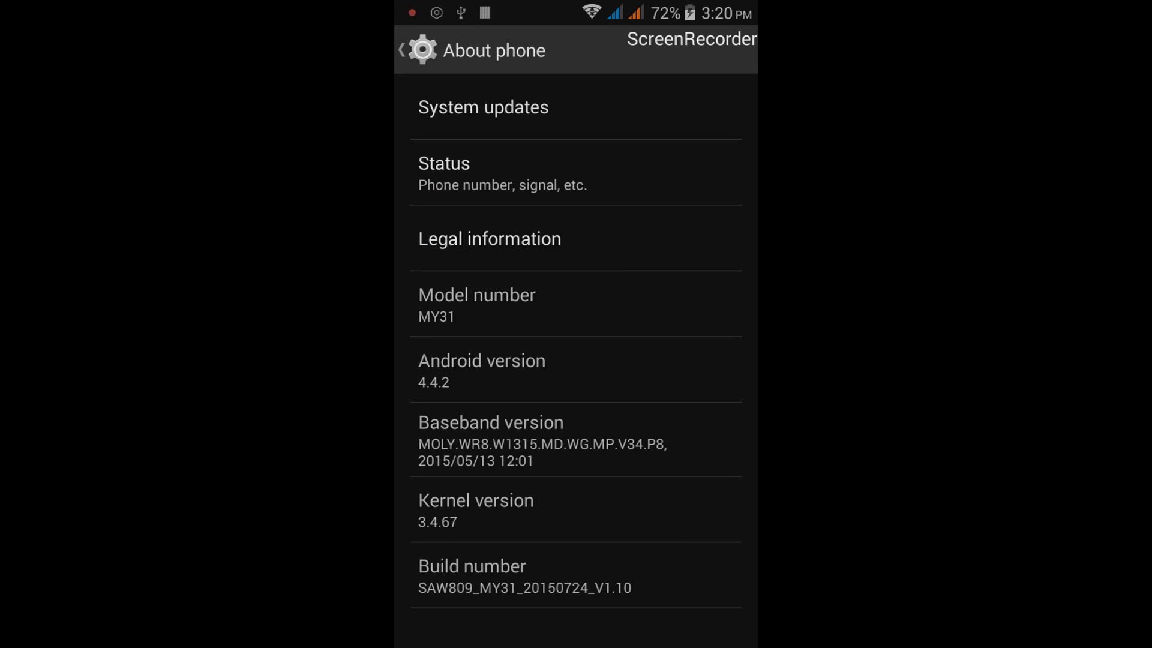
- In Developer options toggle USB debugging off and on, then allow it on the prompt
click(403, 49)
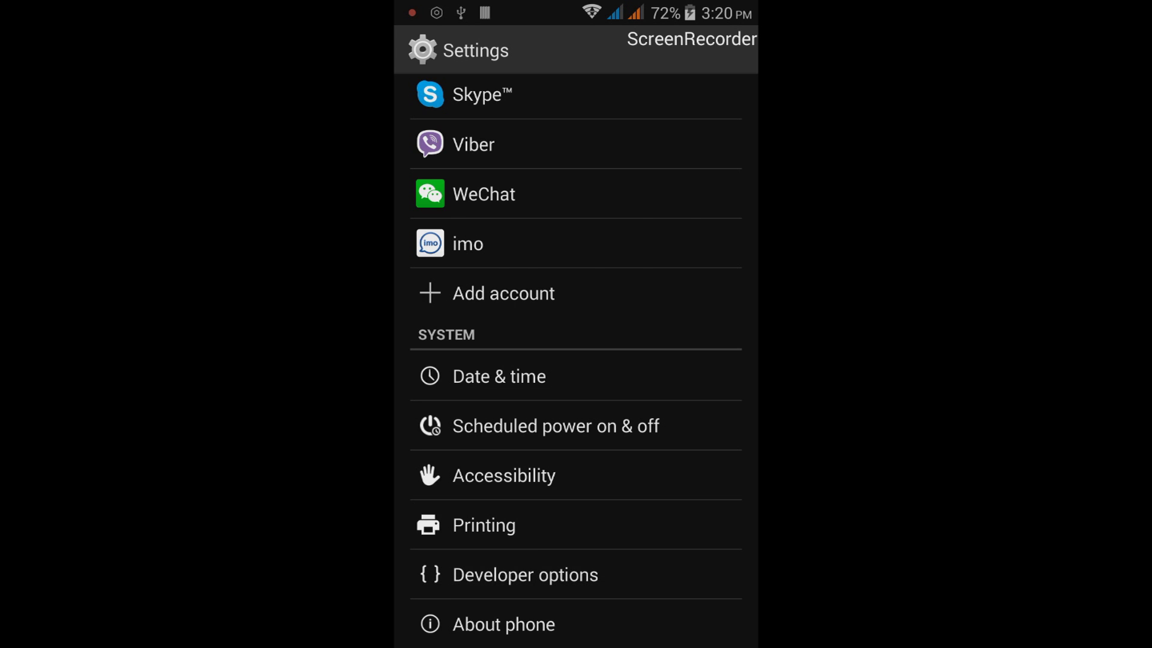
click(524, 574)
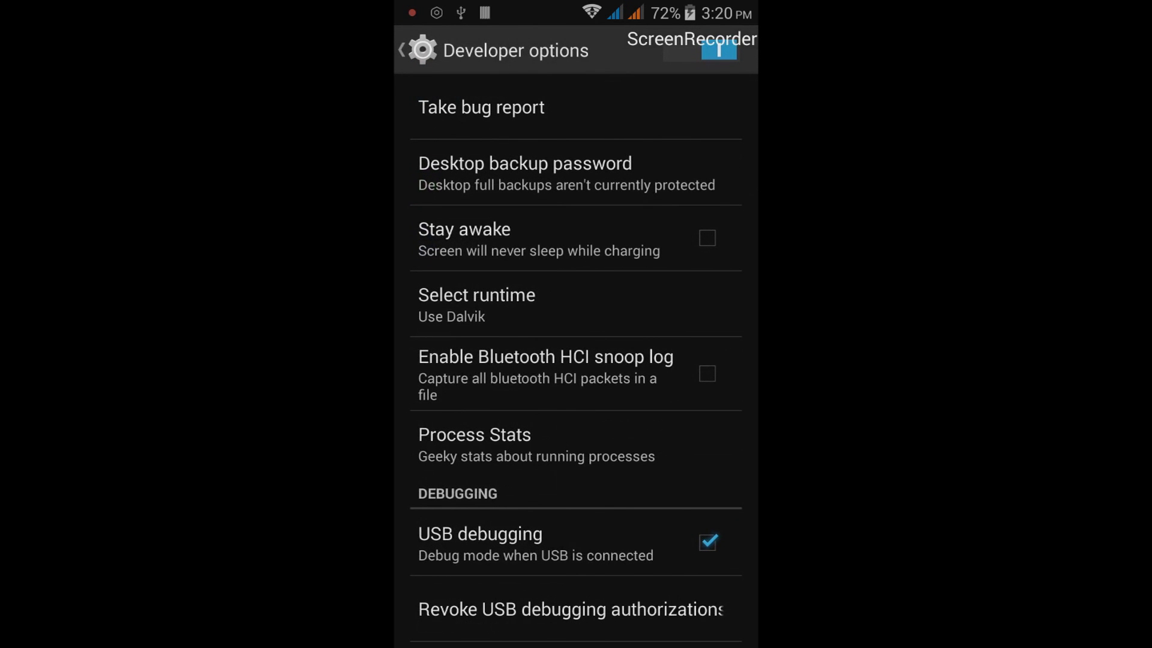
click(707, 542)
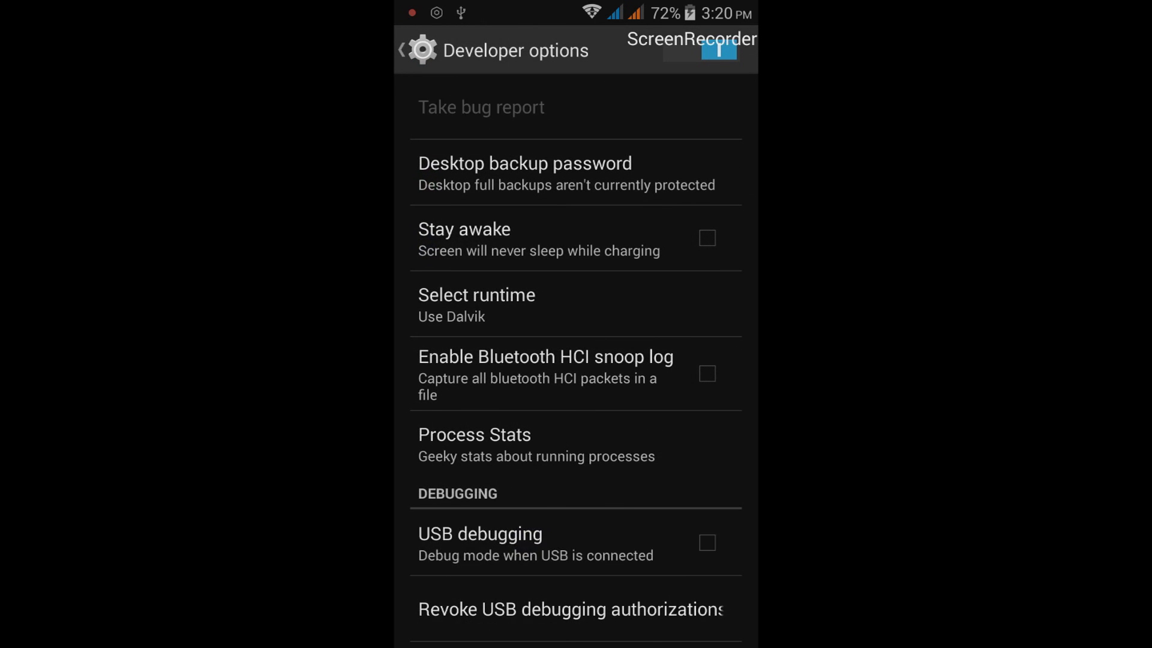
click(706, 543)
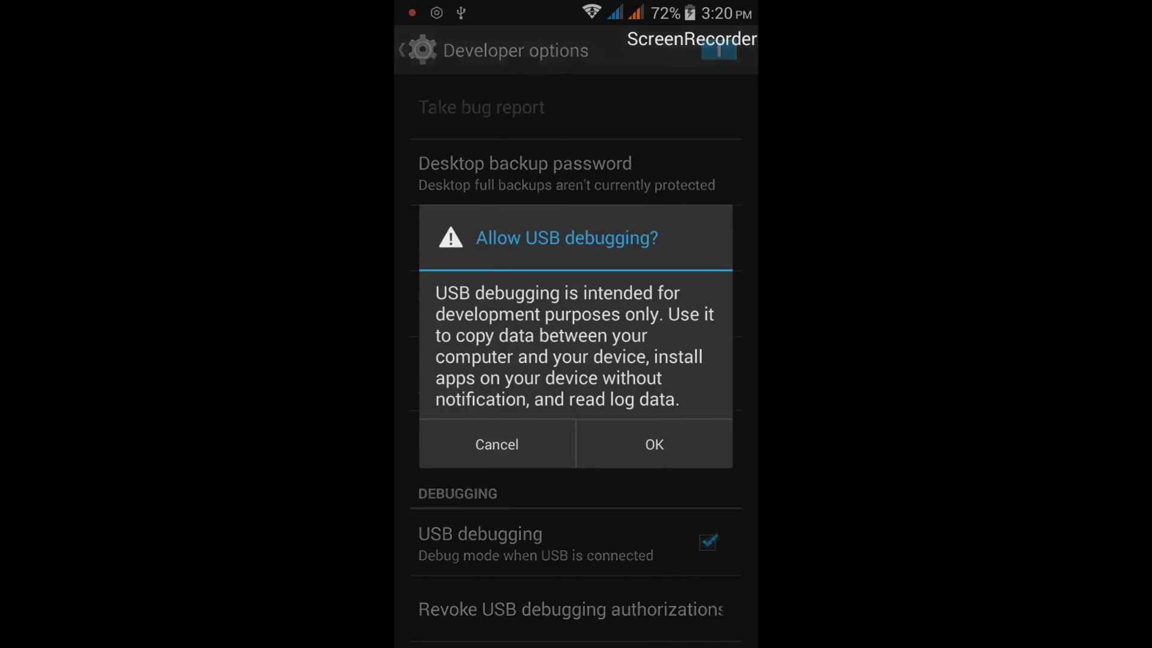
click(653, 444)
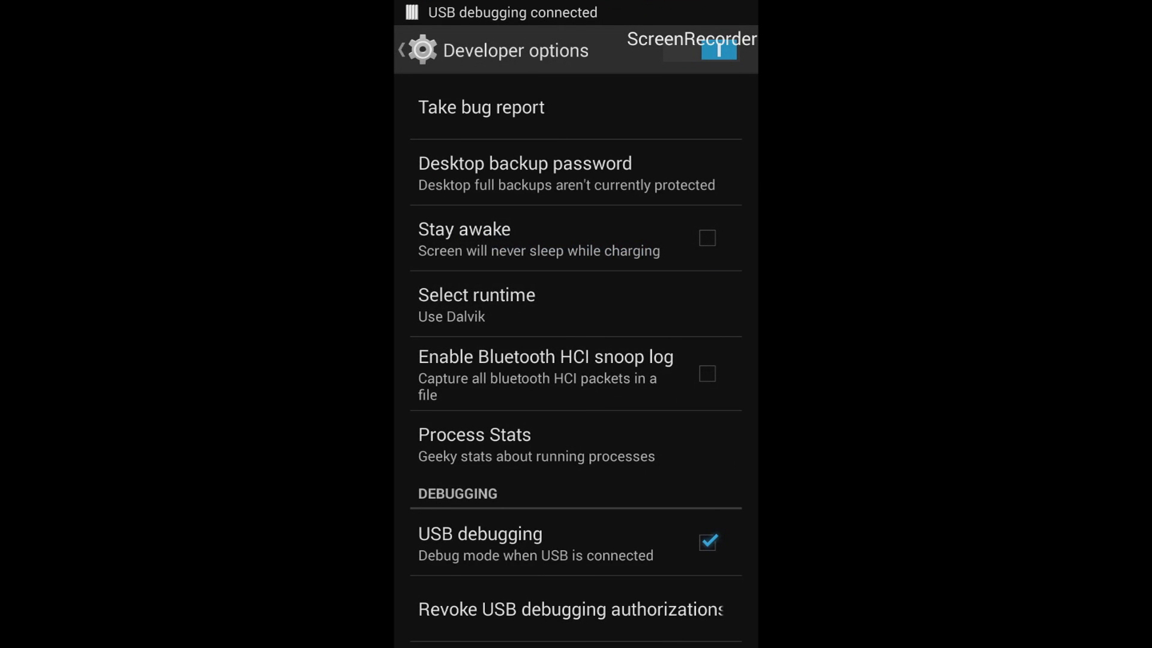
click(402, 50)
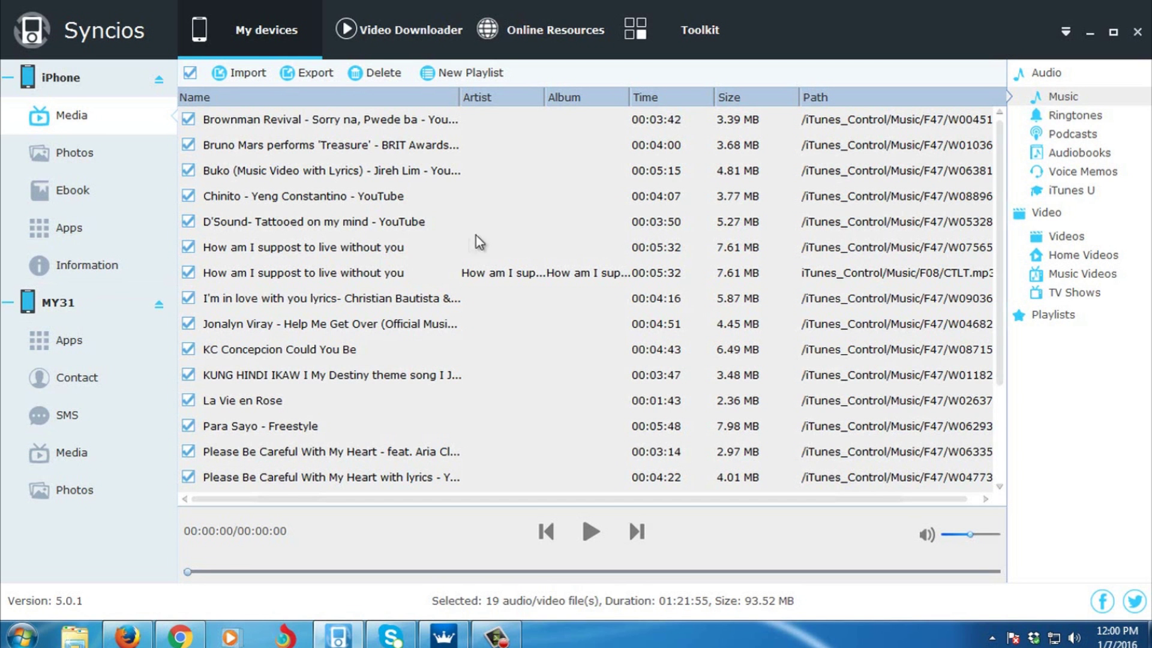
mouse_move(163, 104)
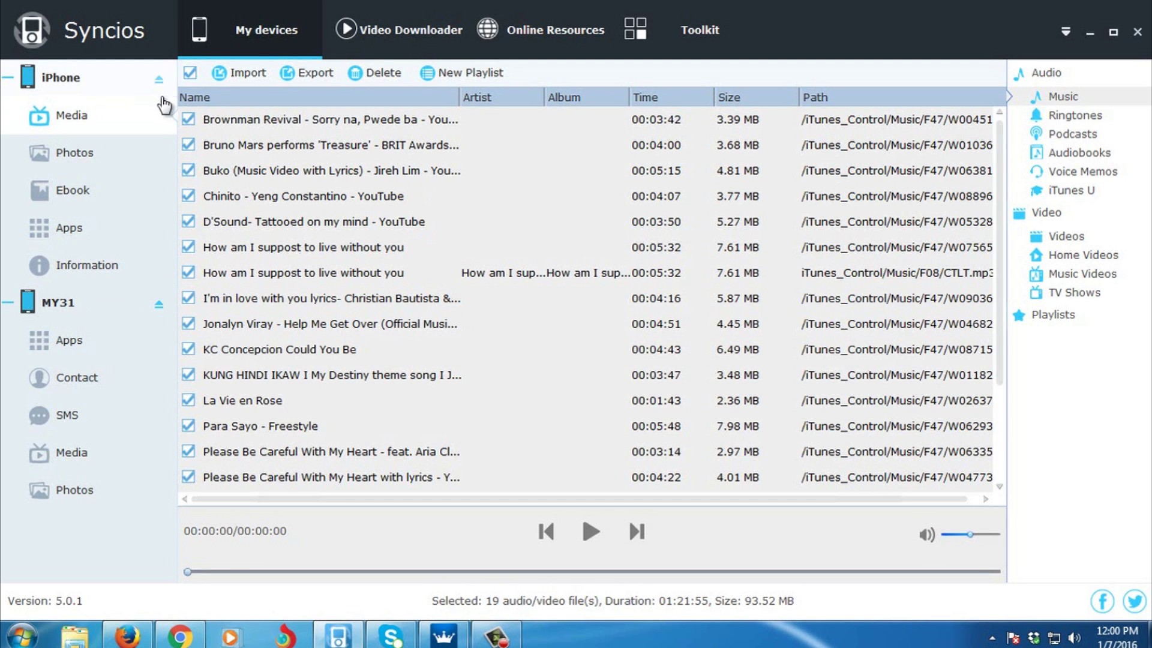
- Uncheck all 19 iPhone songs and reload the iPhone Media list
click(191, 72)
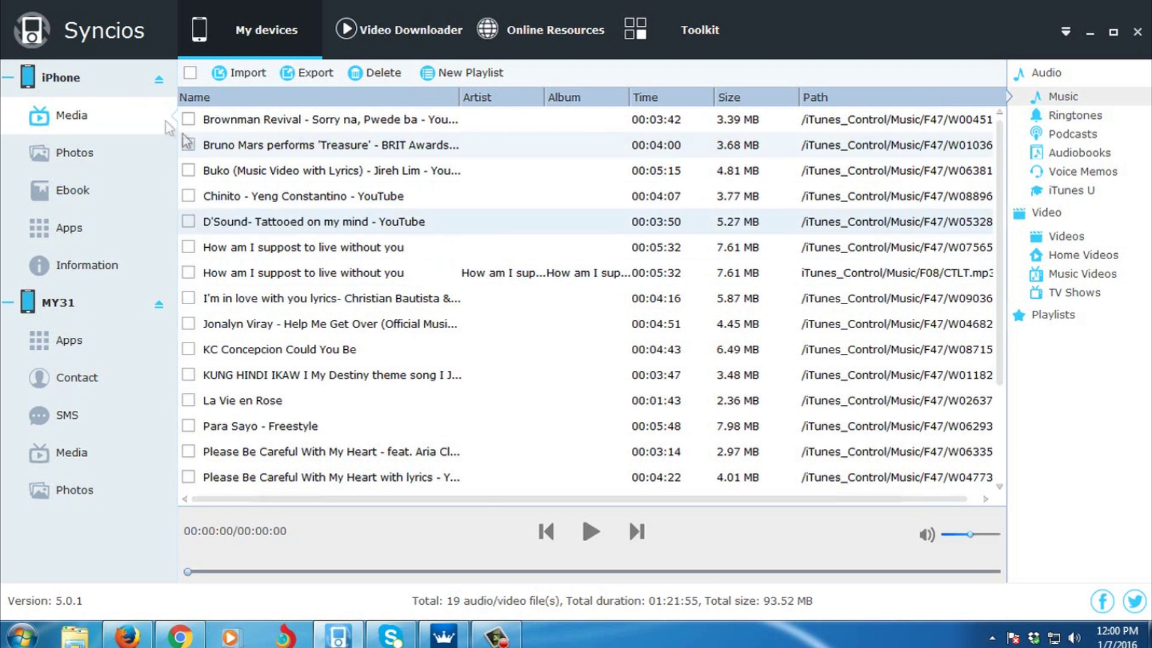
click(61, 77)
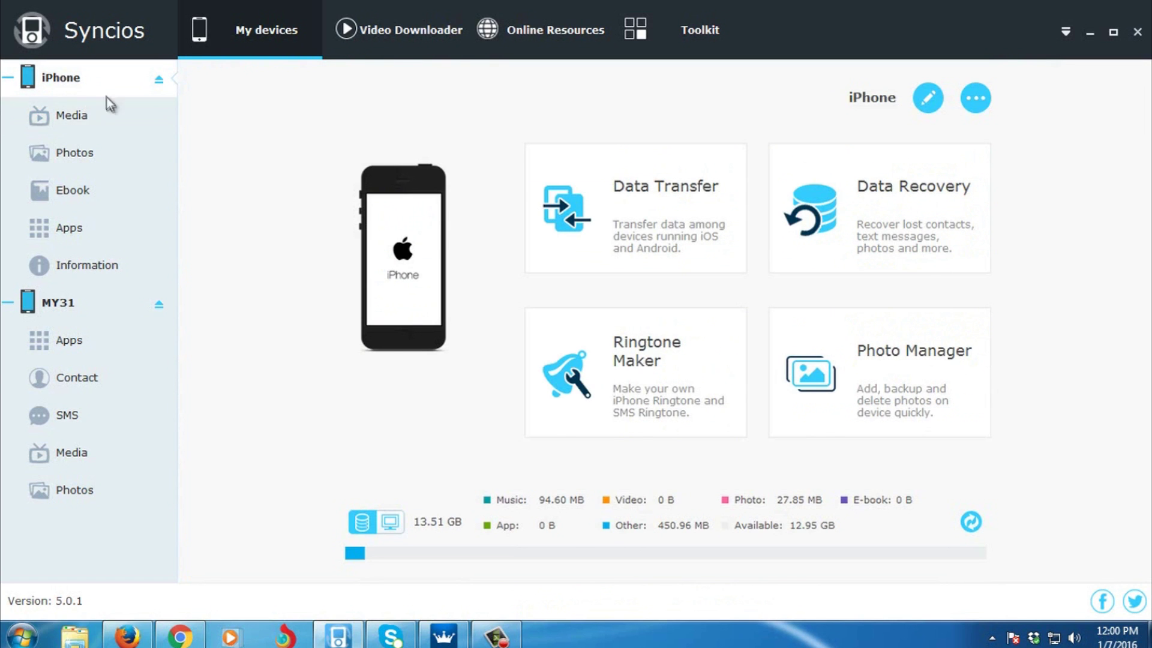
click(71, 115)
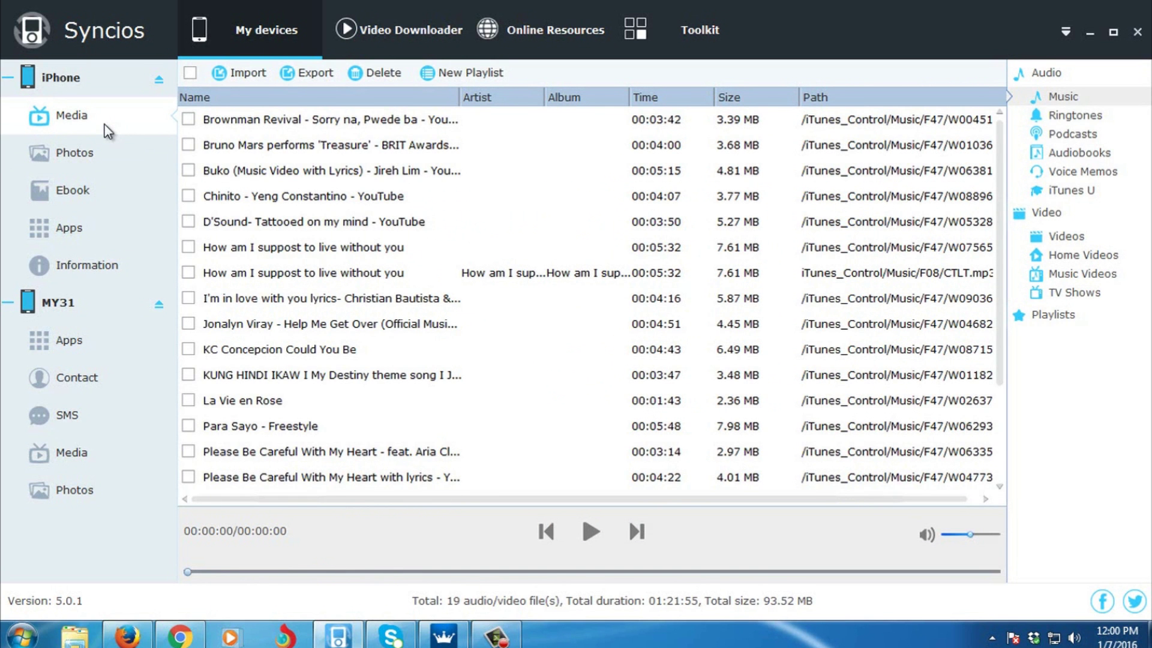
mouse_move(529, 170)
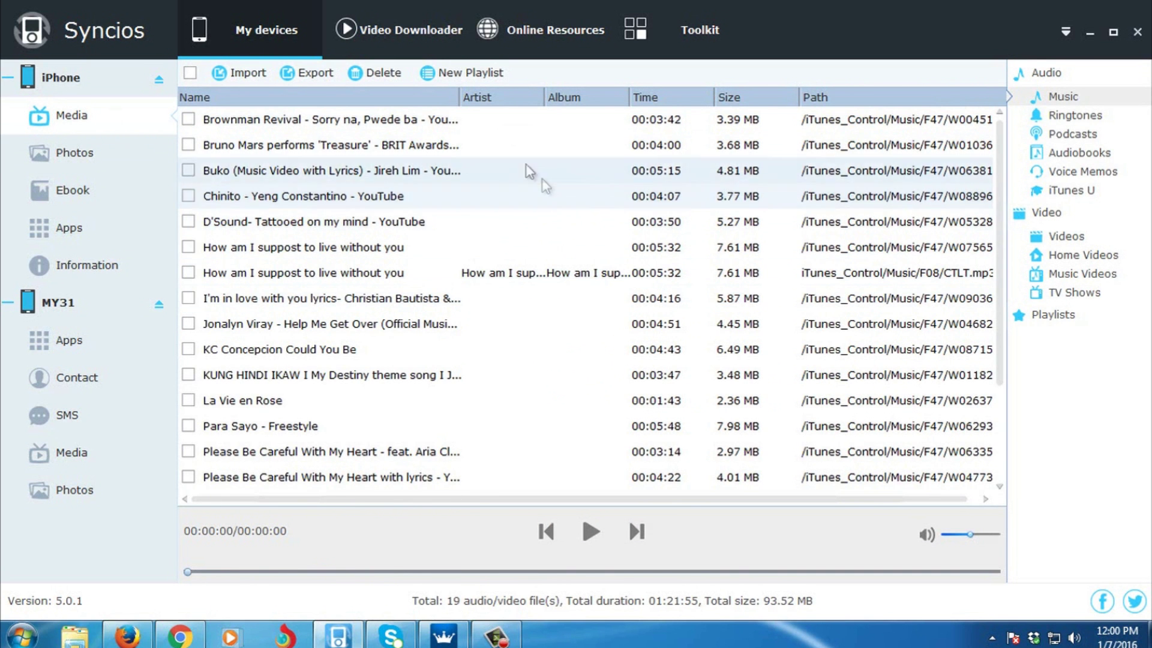
mouse_move(302, 62)
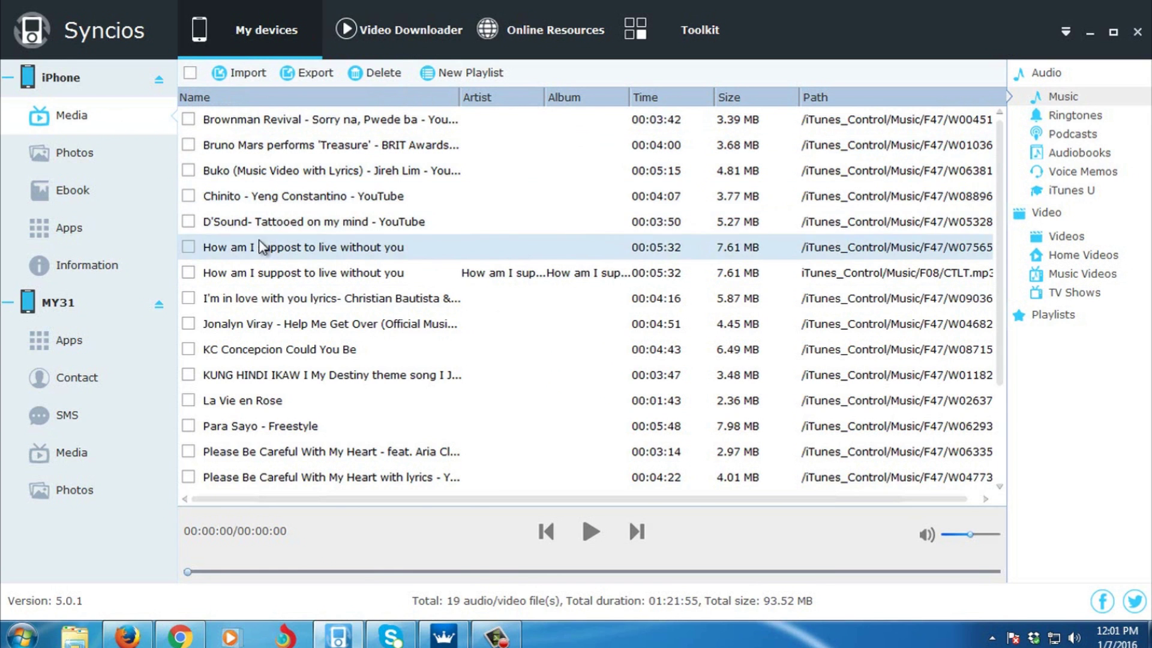
mouse_move(192, 80)
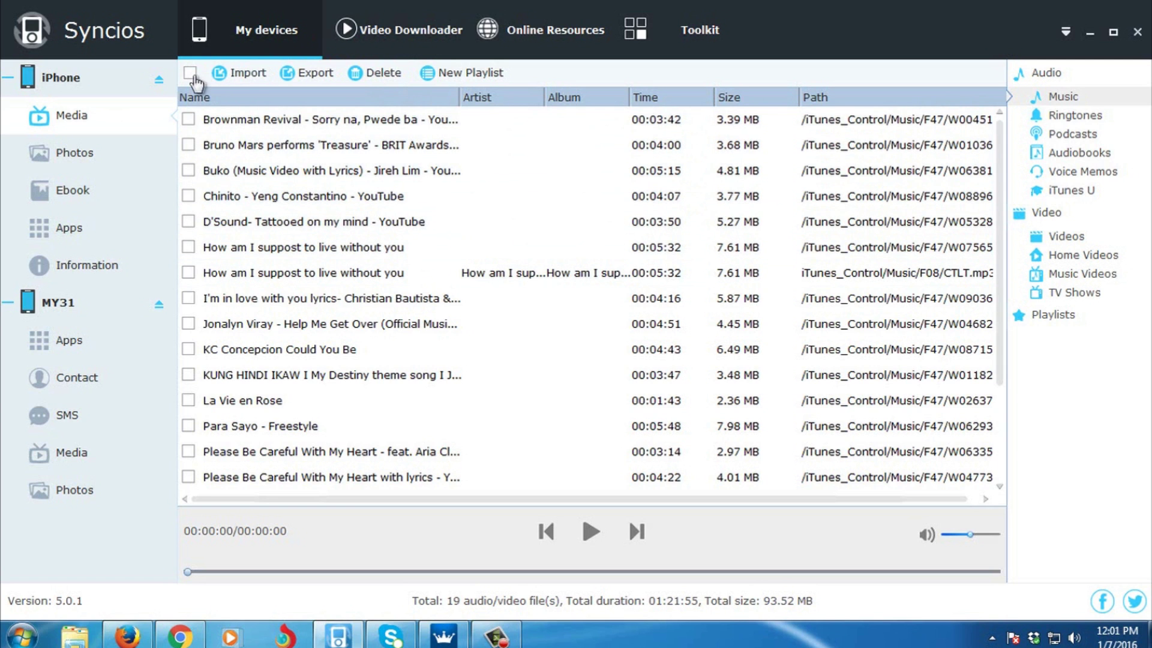
- Check all 19 iPhone songs (93.52 MB, 01:21:55) for export
click(189, 77)
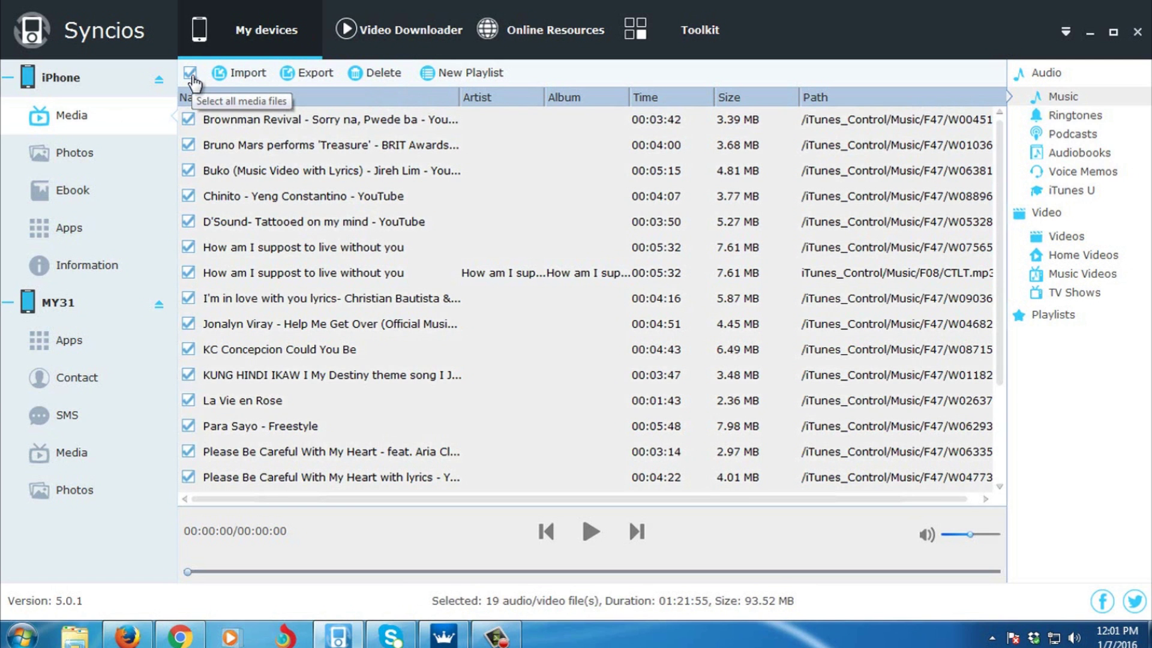
mouse_move(307, 73)
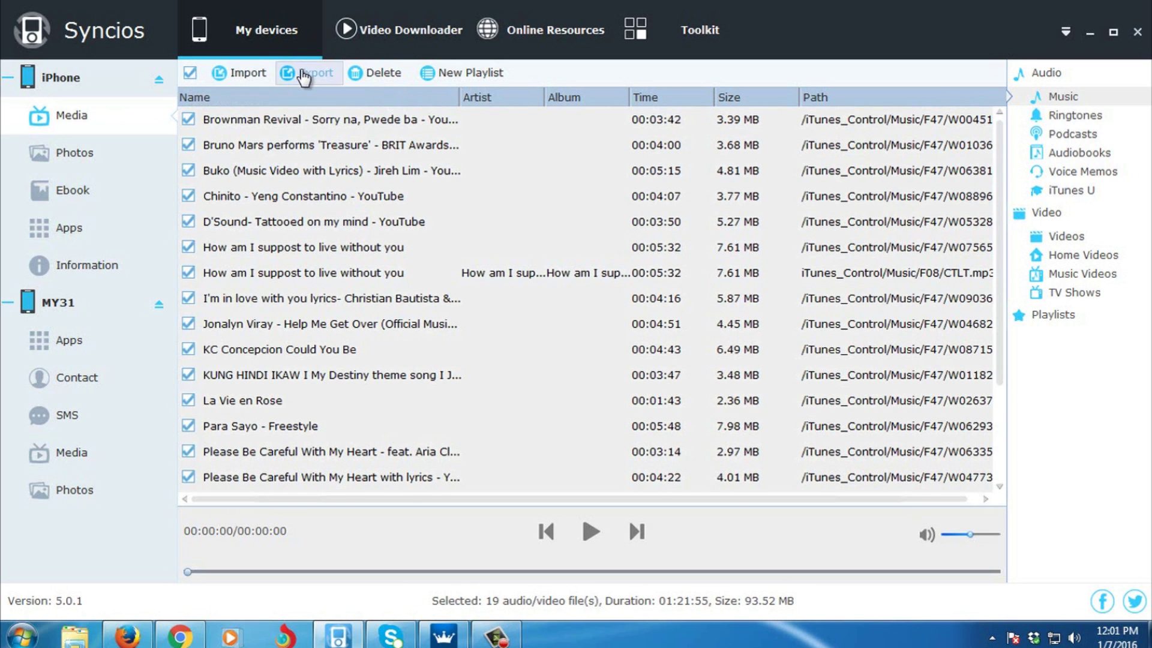
mouse_move(309, 72)
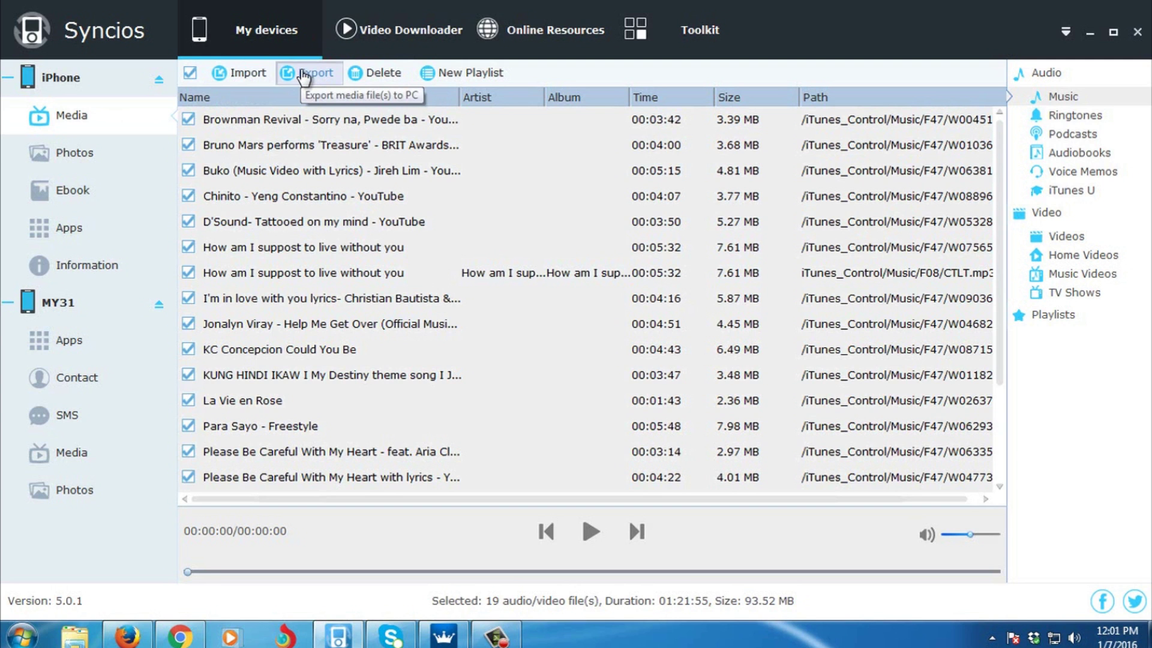
- Set the export destination to a new 'Iphone Music' folder on the Desktop
click(310, 72)
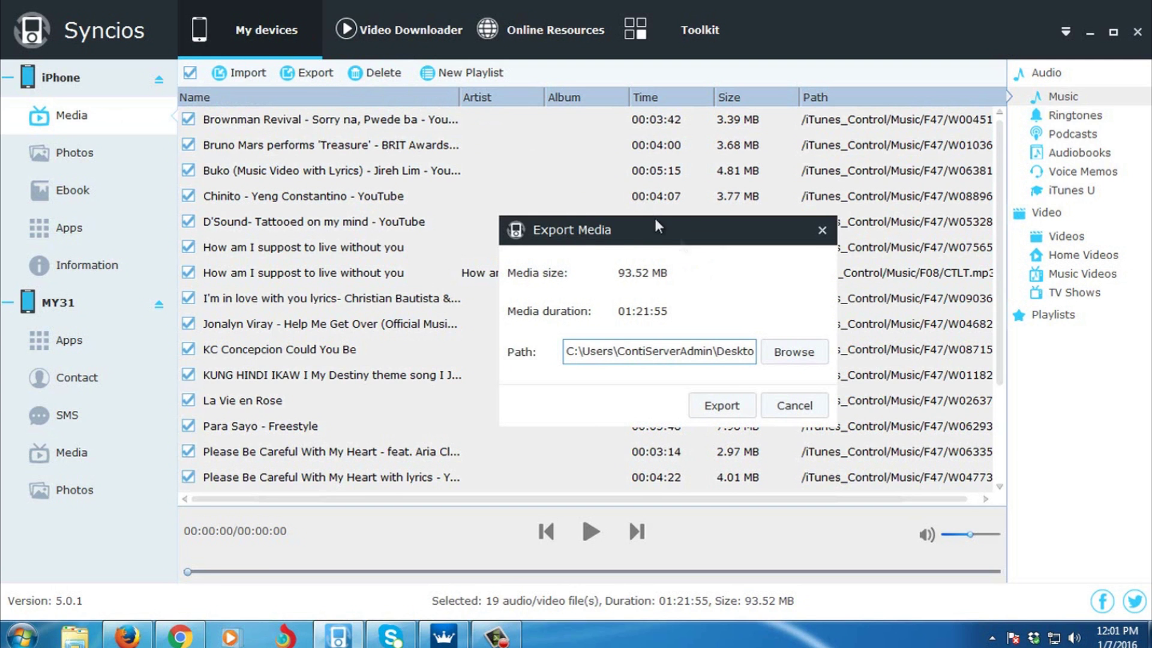
click(794, 352)
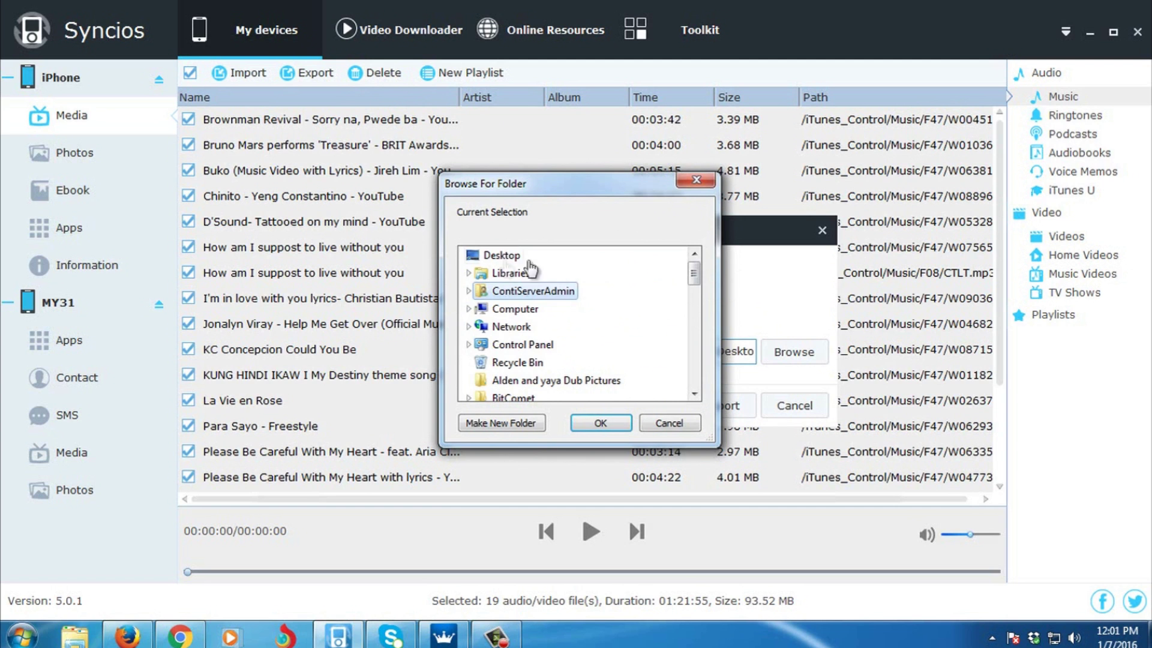
click(503, 254)
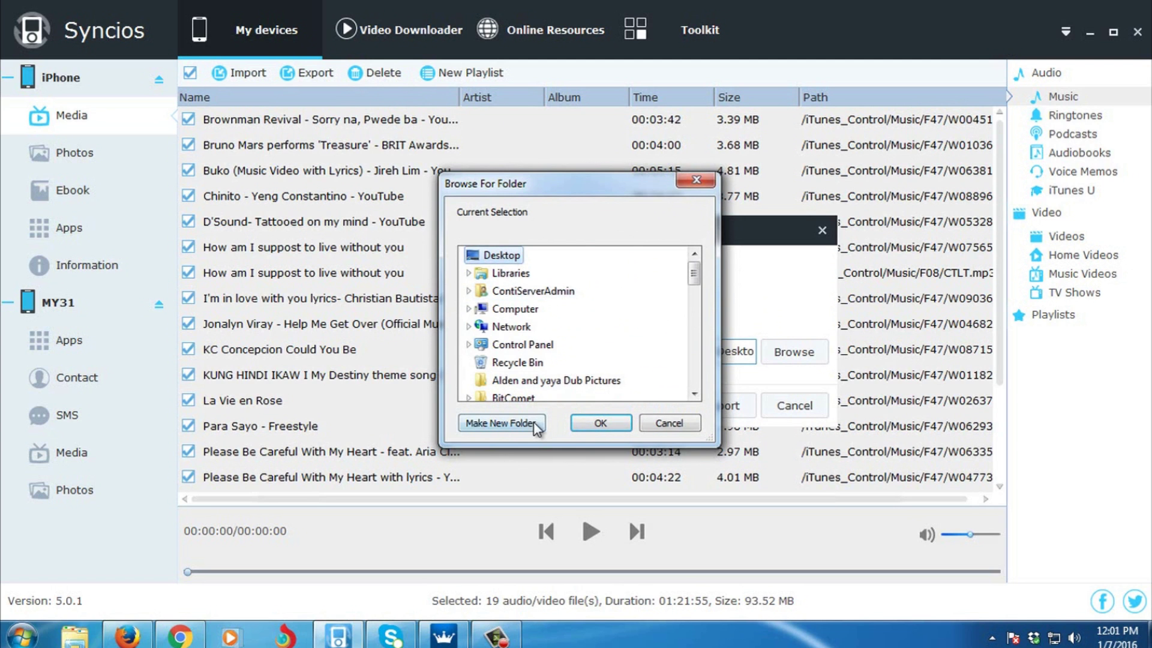
click(501, 423)
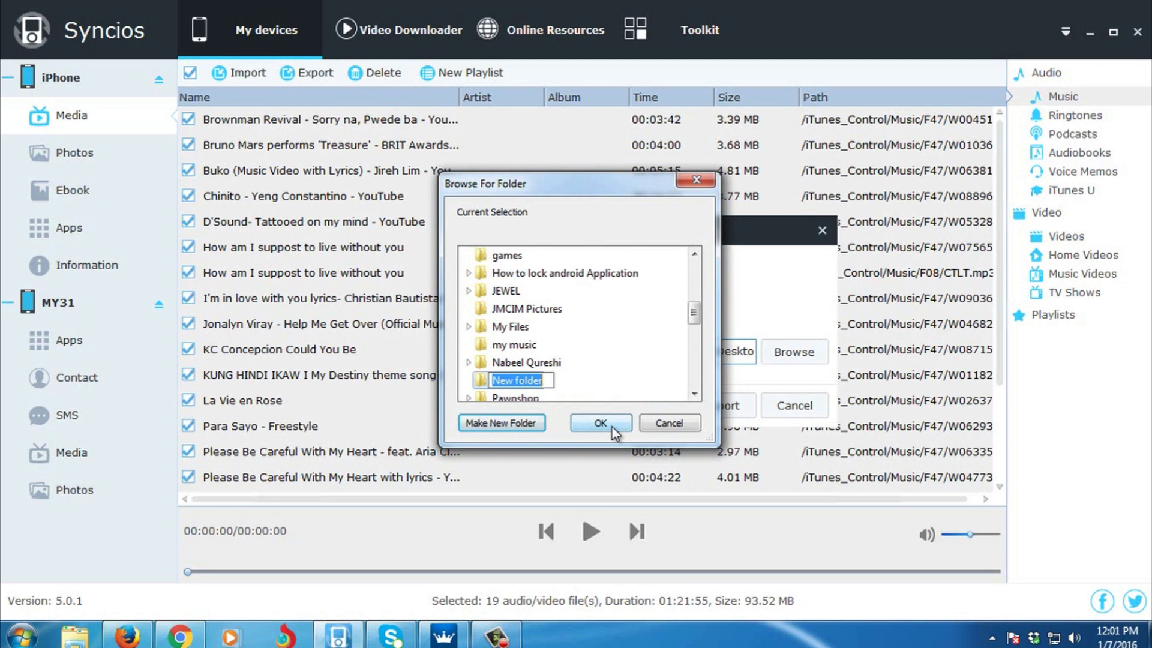
text(Mu)
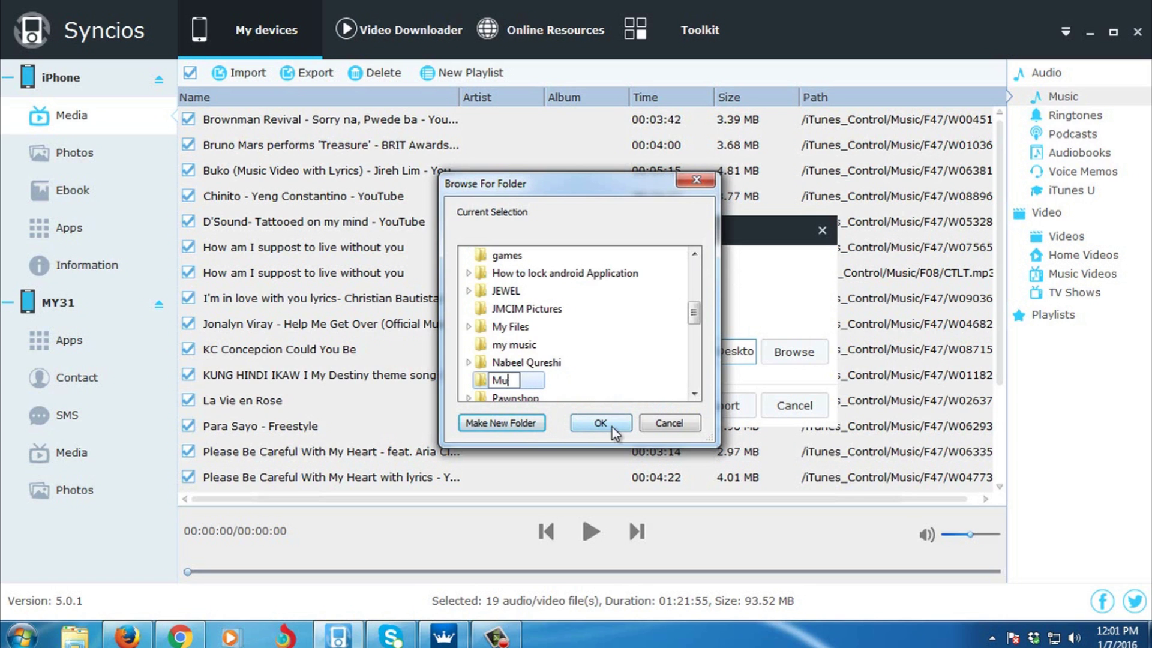
text(Iphone)
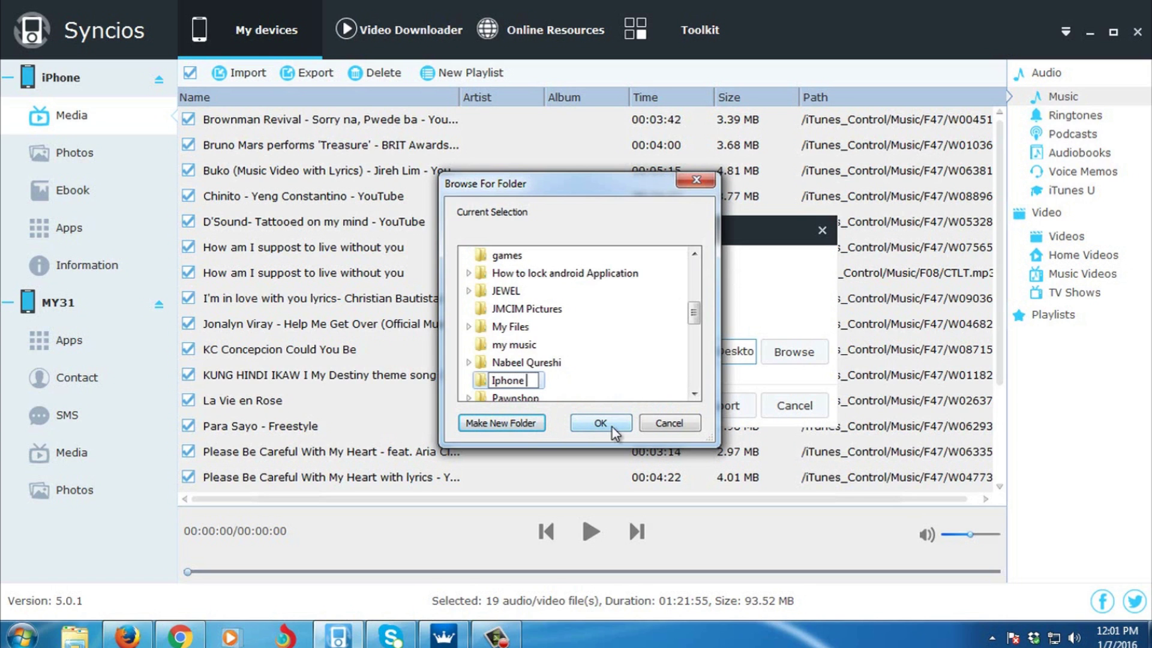
text(Music)
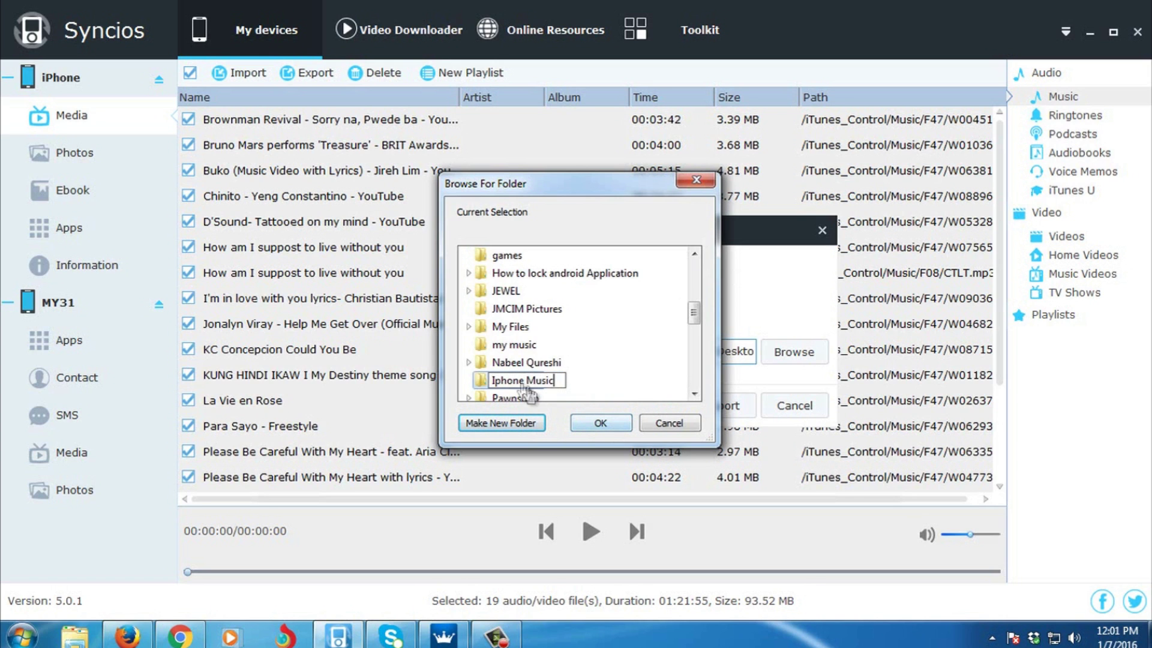
click(522, 290)
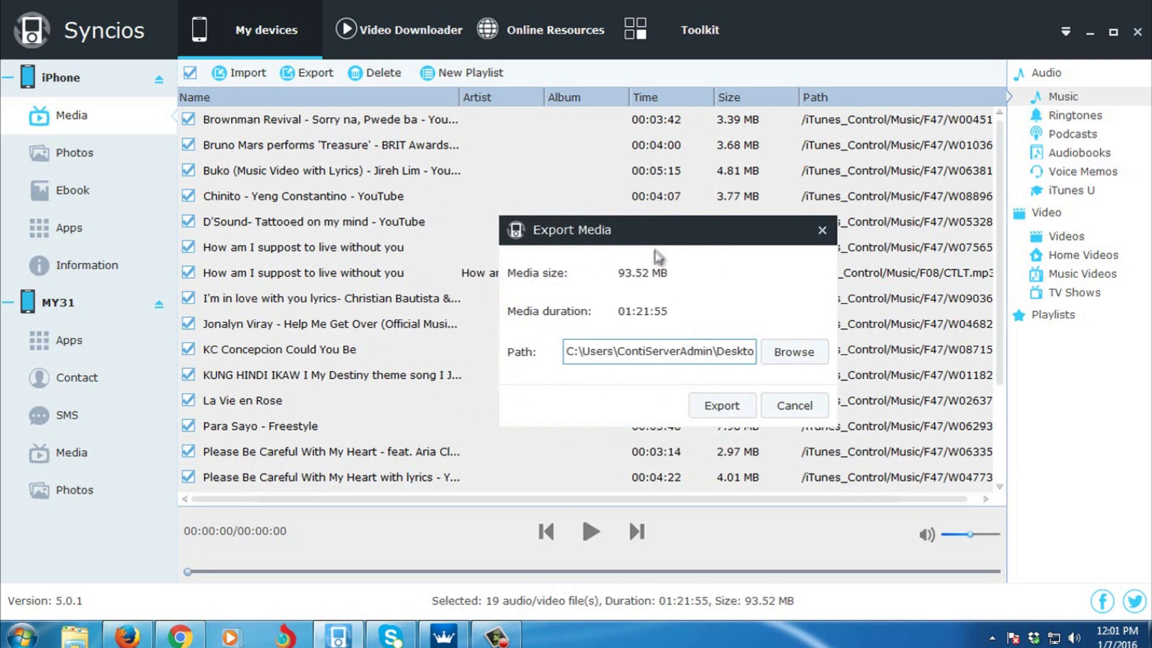
mouse_move(723, 404)
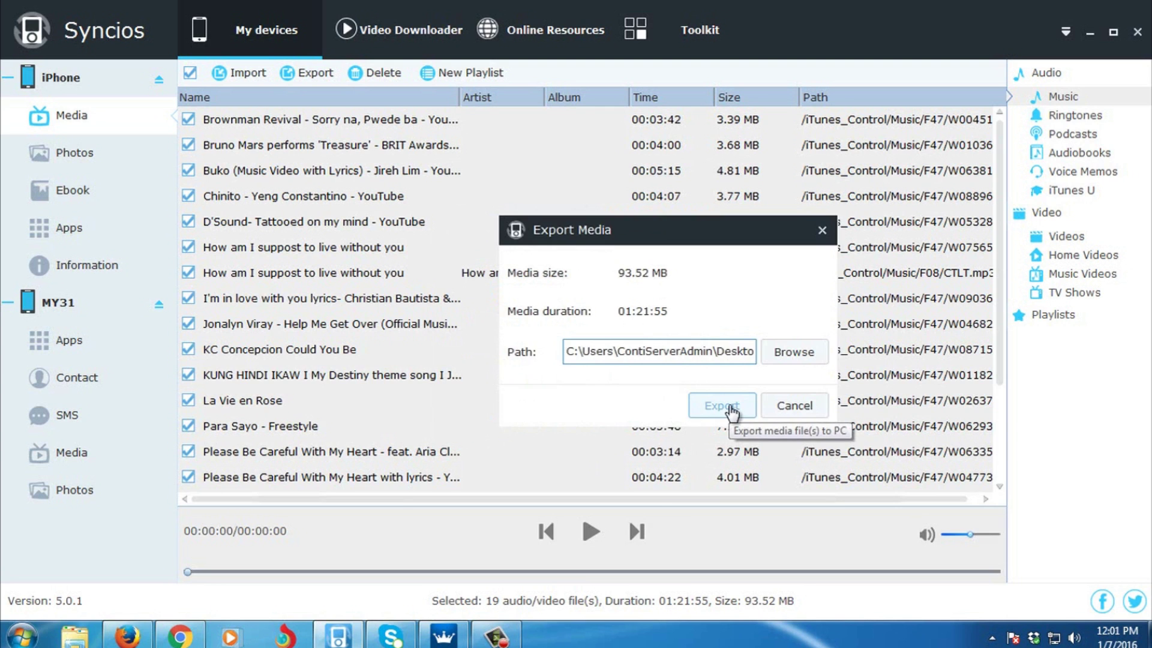
- Export the 19 selected songs into the Iphone Music folder
click(721, 404)
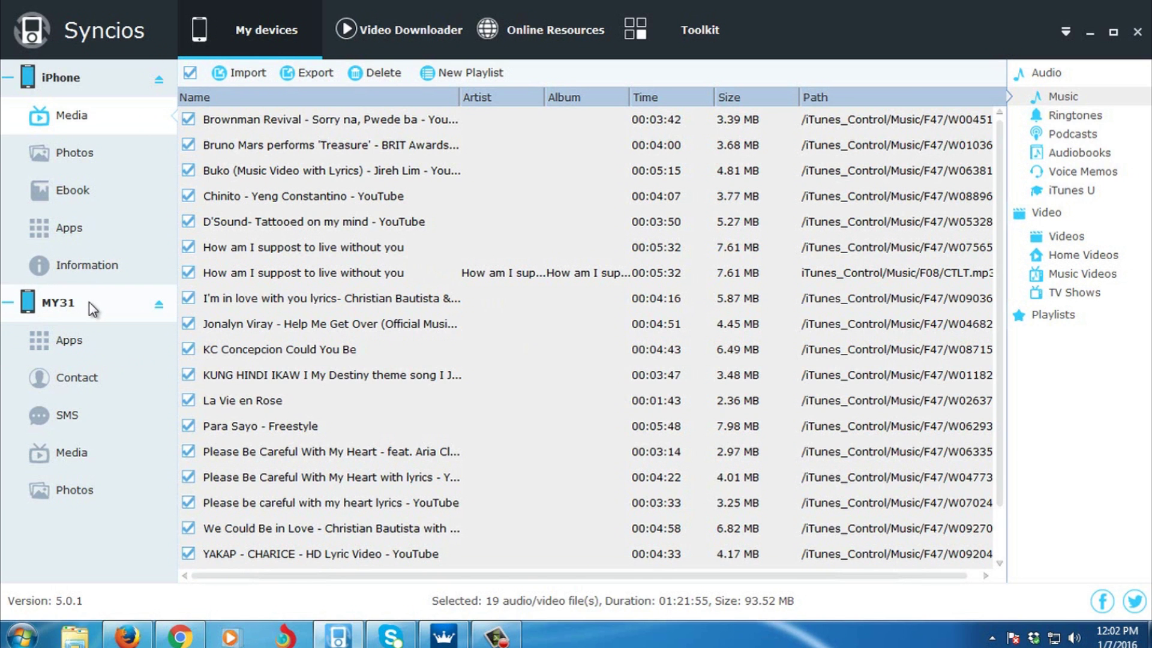
- Switch to the MY31 phone's Media library and start an Import
click(56, 303)
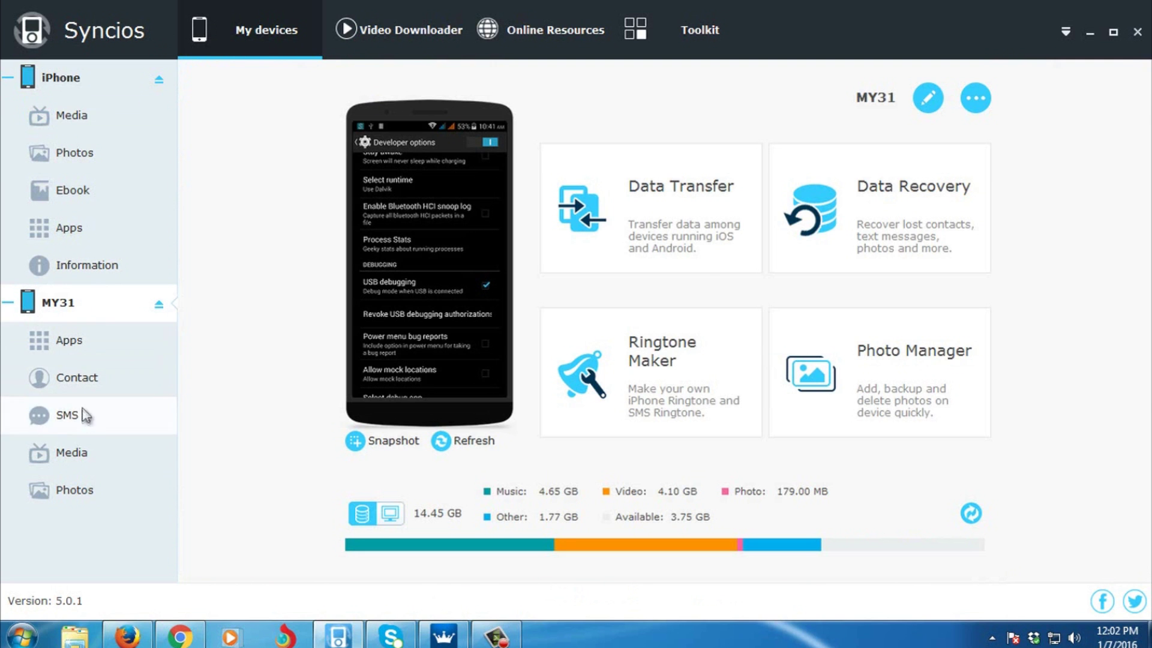
click(71, 453)
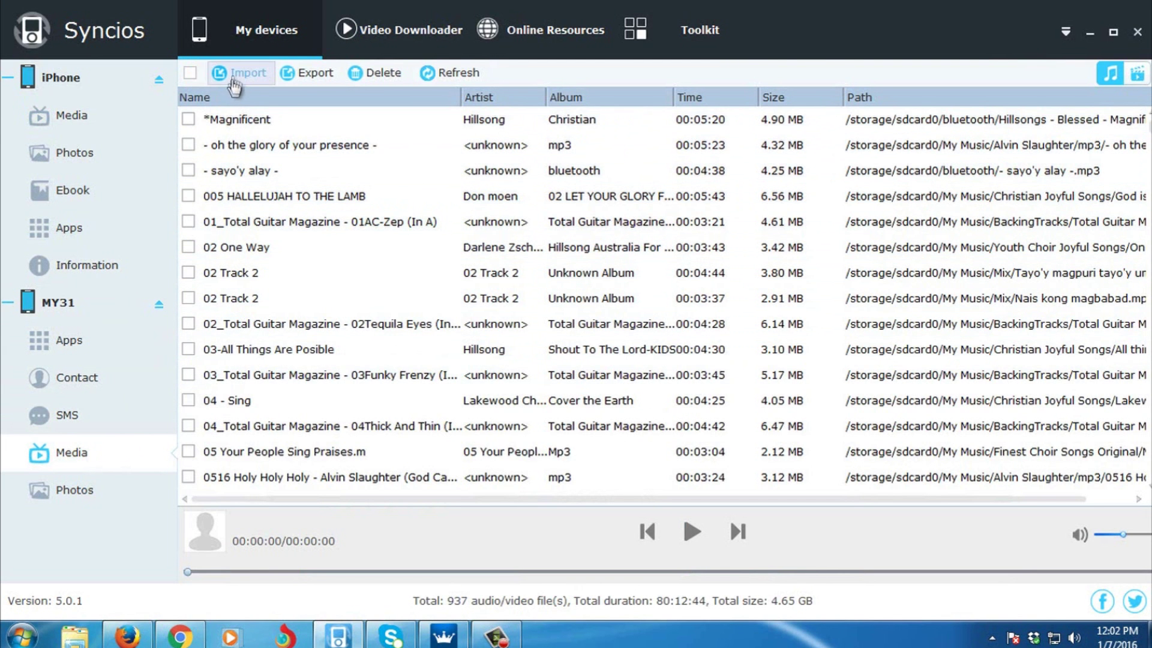
mouse_move(240, 73)
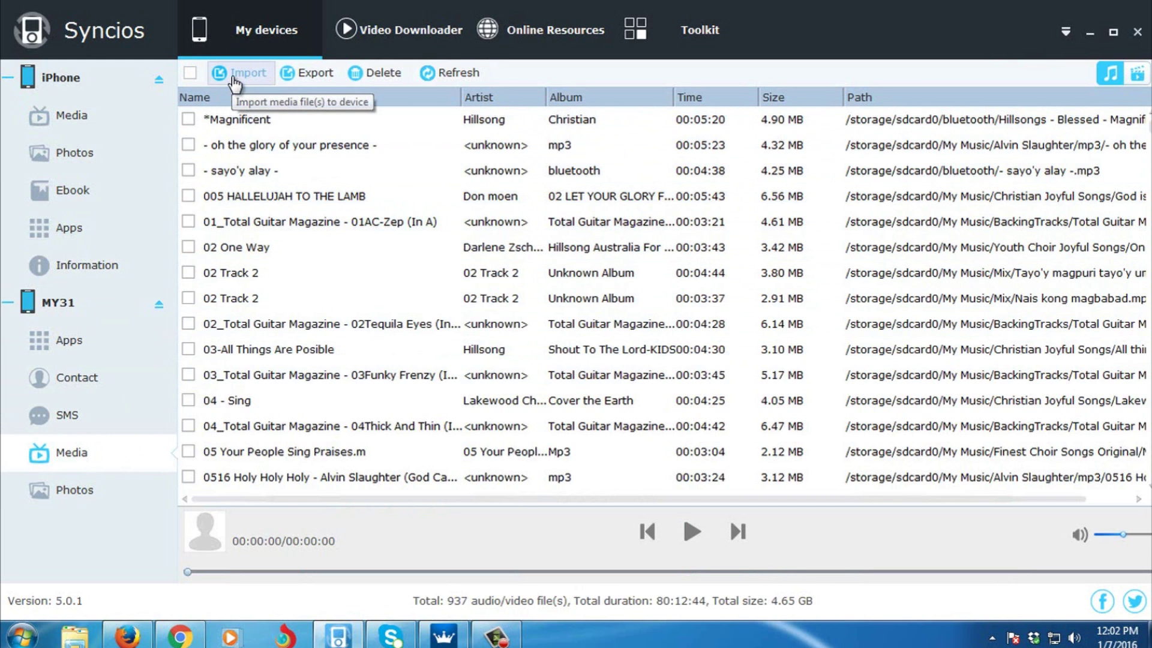
click(240, 72)
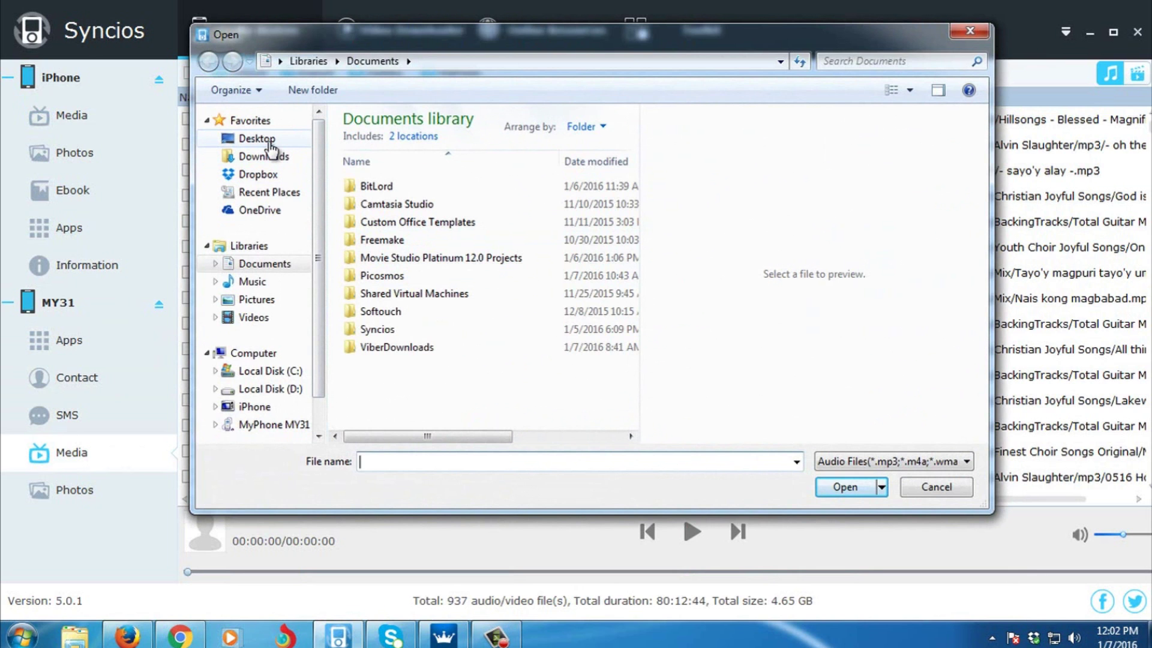
- Import all songs from the Desktop Iphone Music folder into the MY31 phone
click(256, 138)
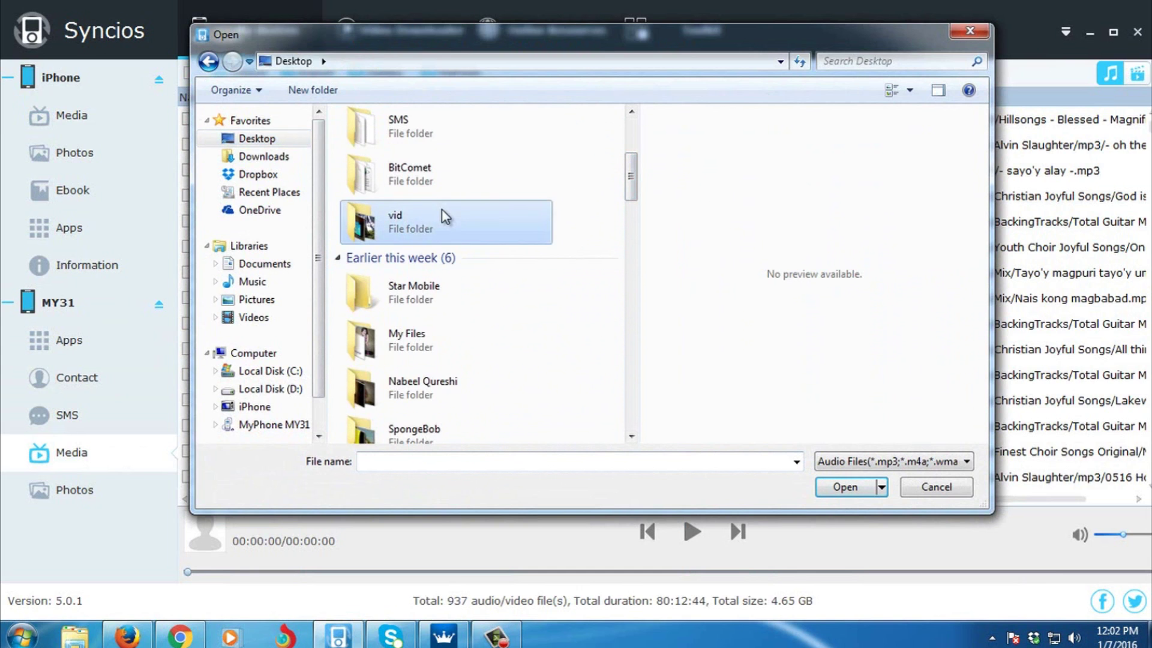
scroll(up, 3)
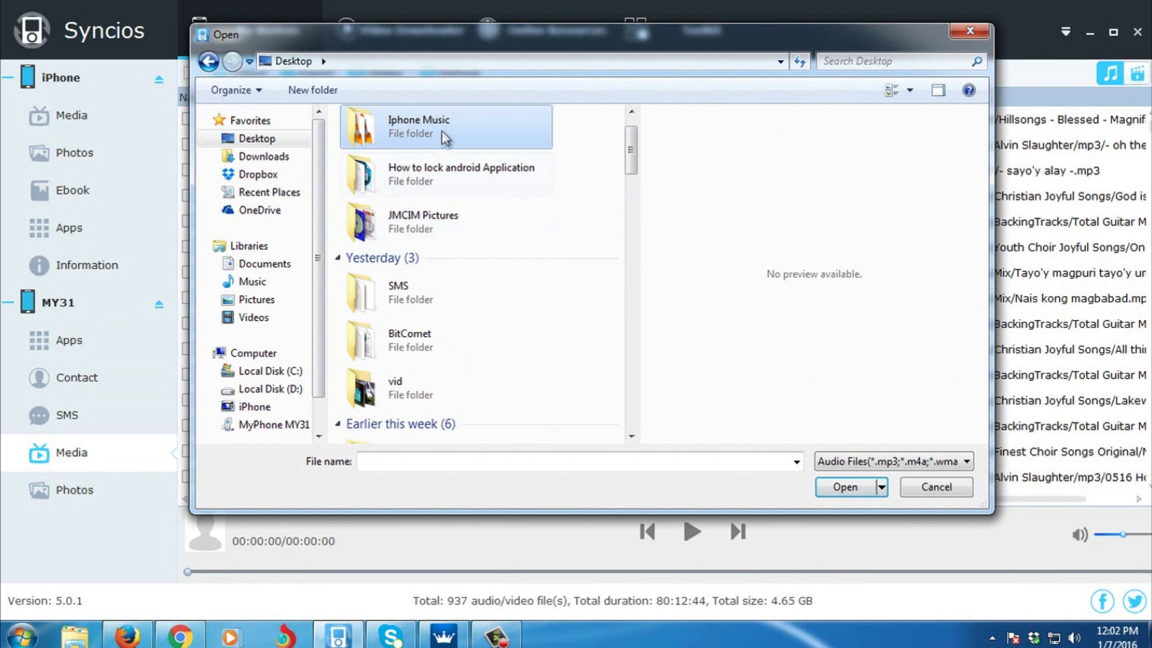
double_click(419, 126)
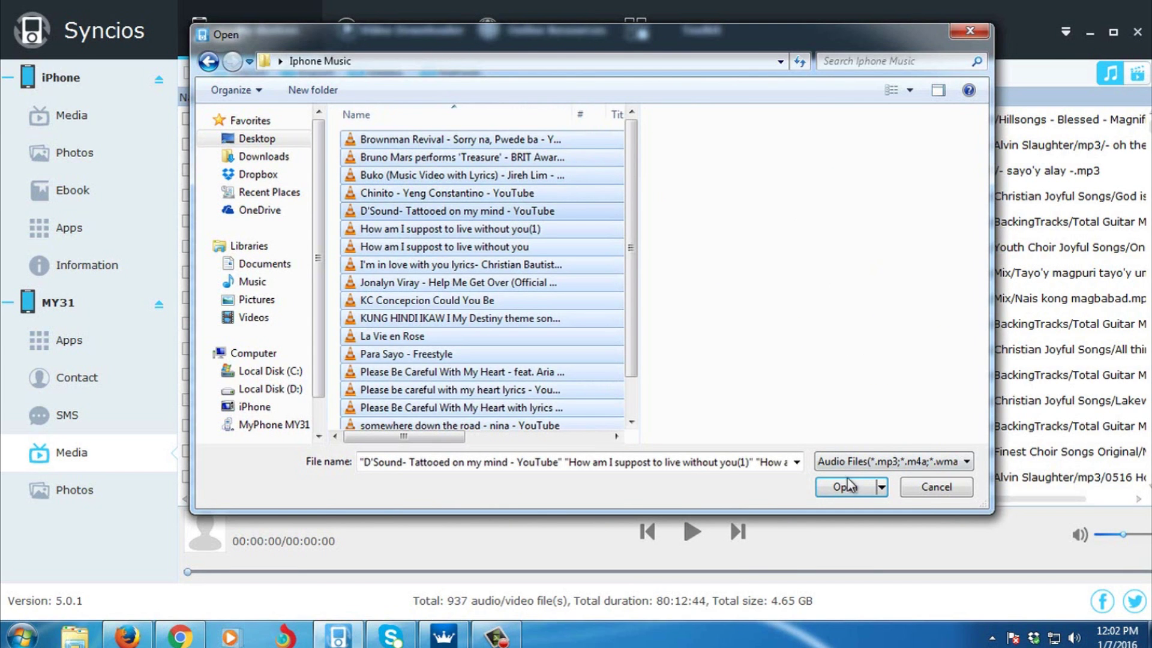
click(846, 487)
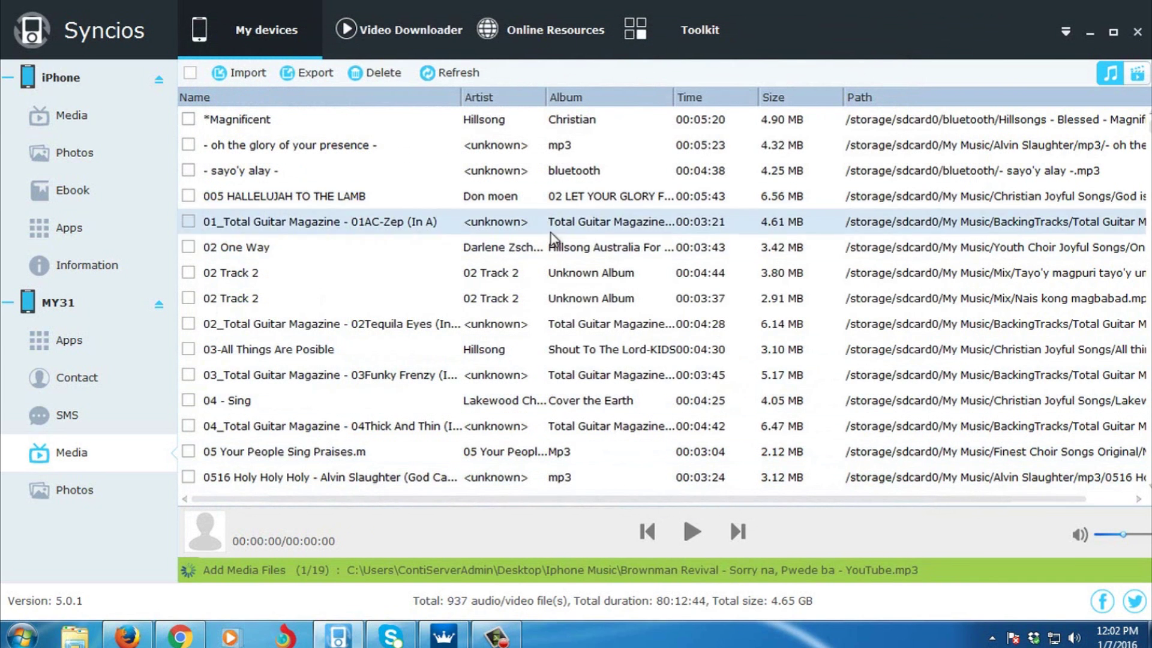
- Scroll the MY31 Media list to watch the imported iPhone songs appear
scroll(down, 3)
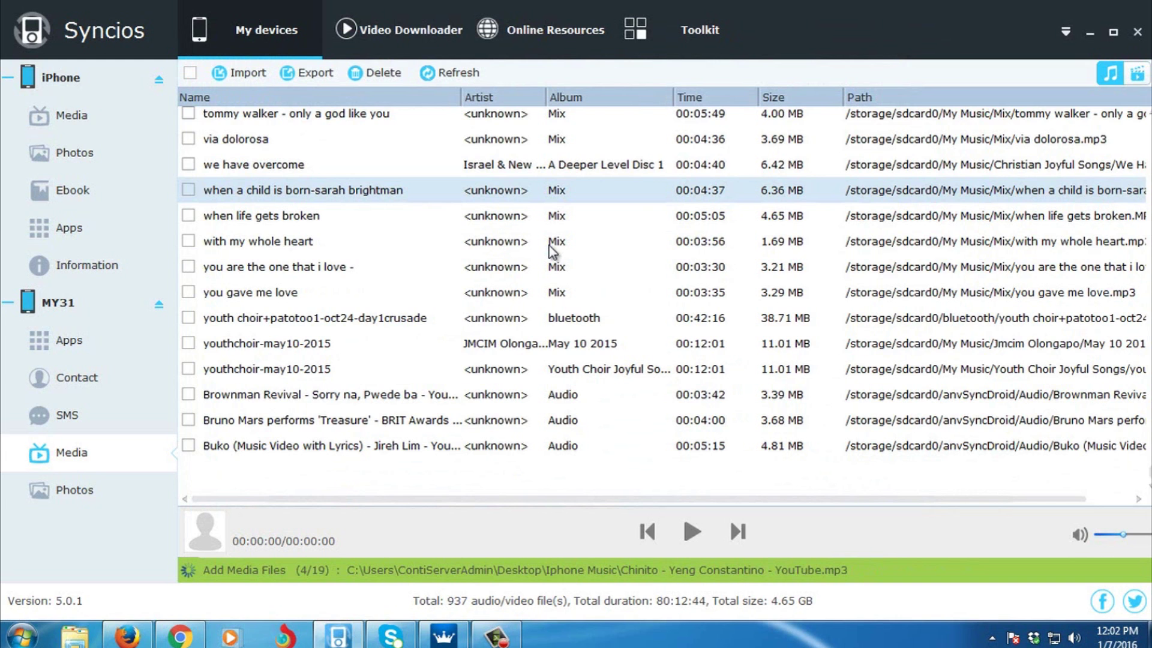
scroll(down, 3)
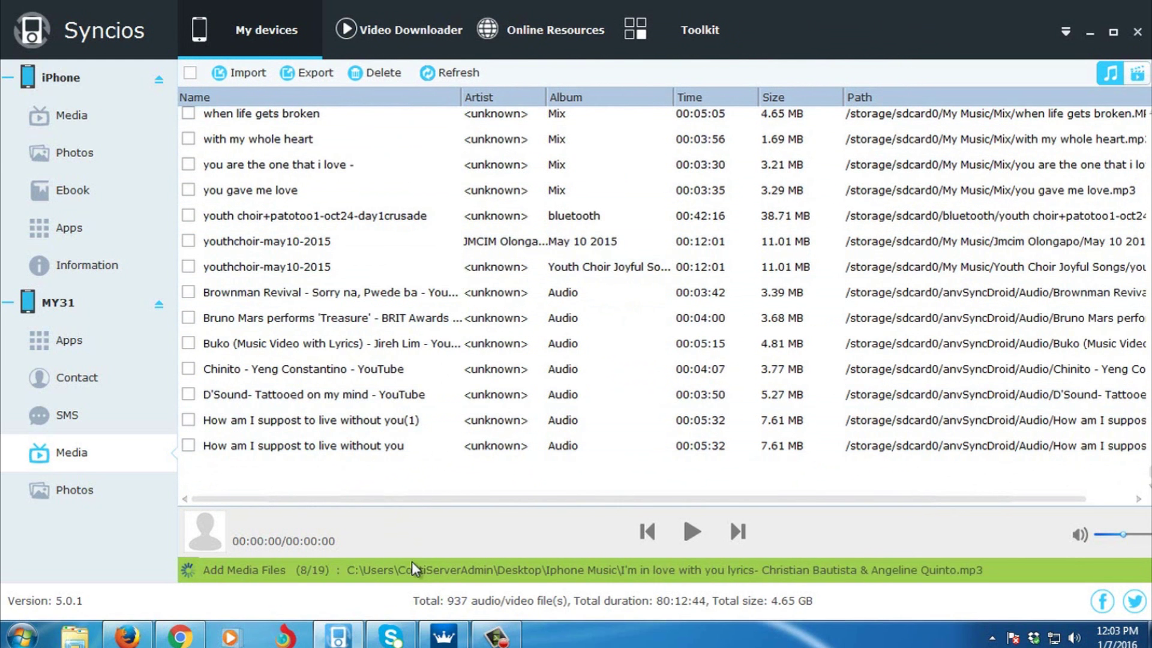
mouse_move(312, 583)
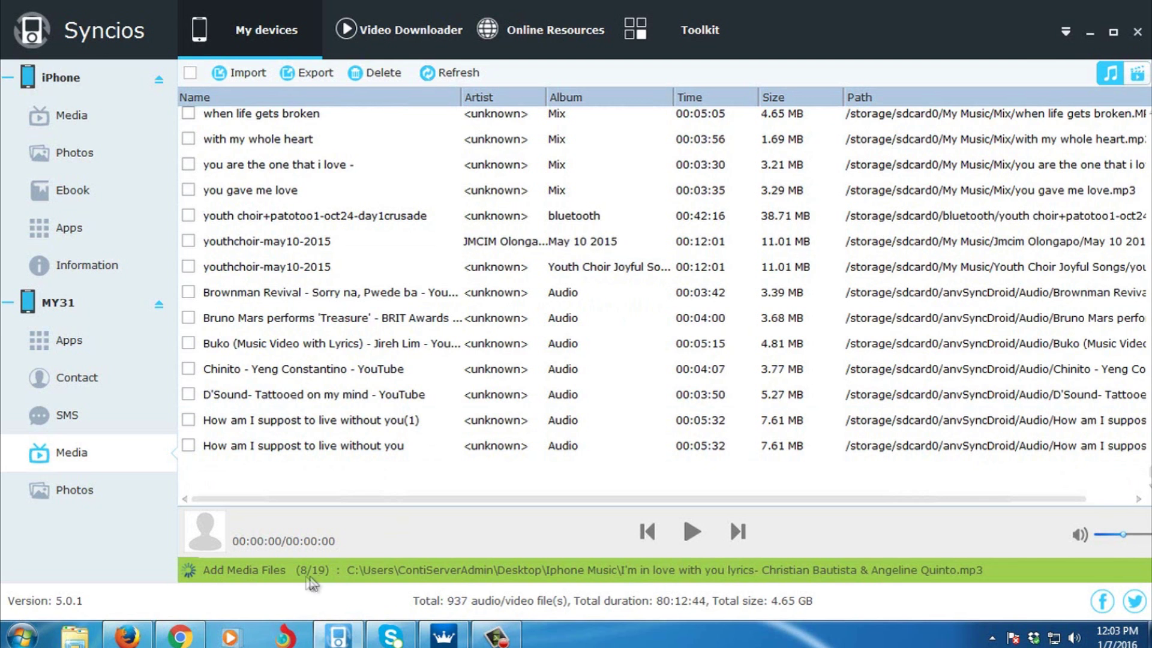